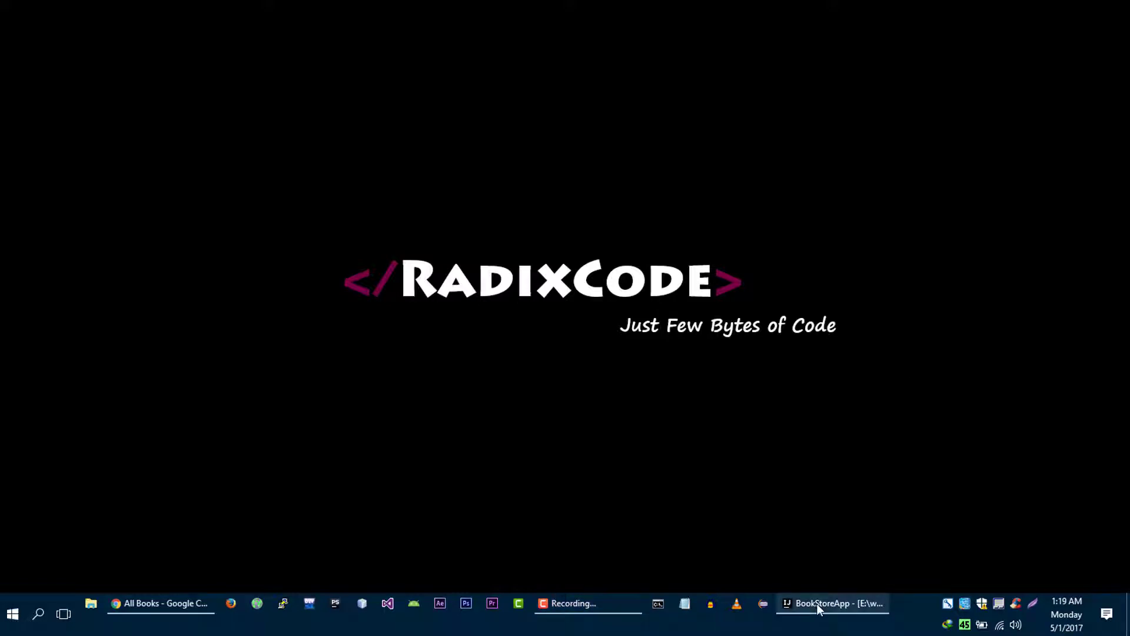
# Create a Play 2 template named 'show' in the BookStoreApp views/books folder.
pyautogui.click(832, 604)
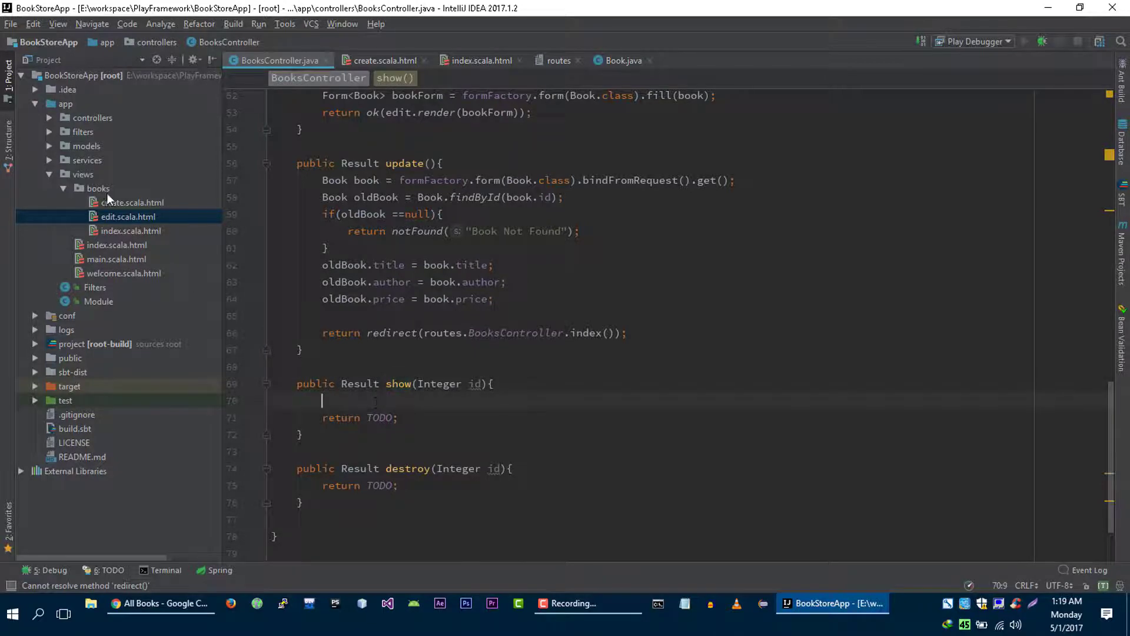
pyautogui.rightClick(96, 188)
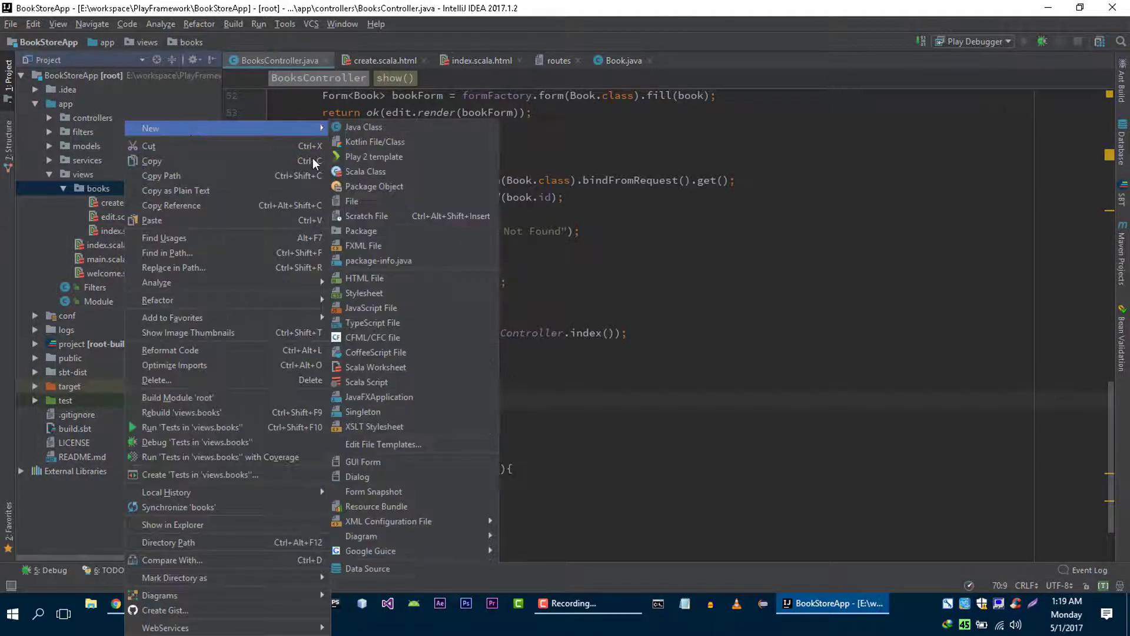
pyautogui.click(375, 156)
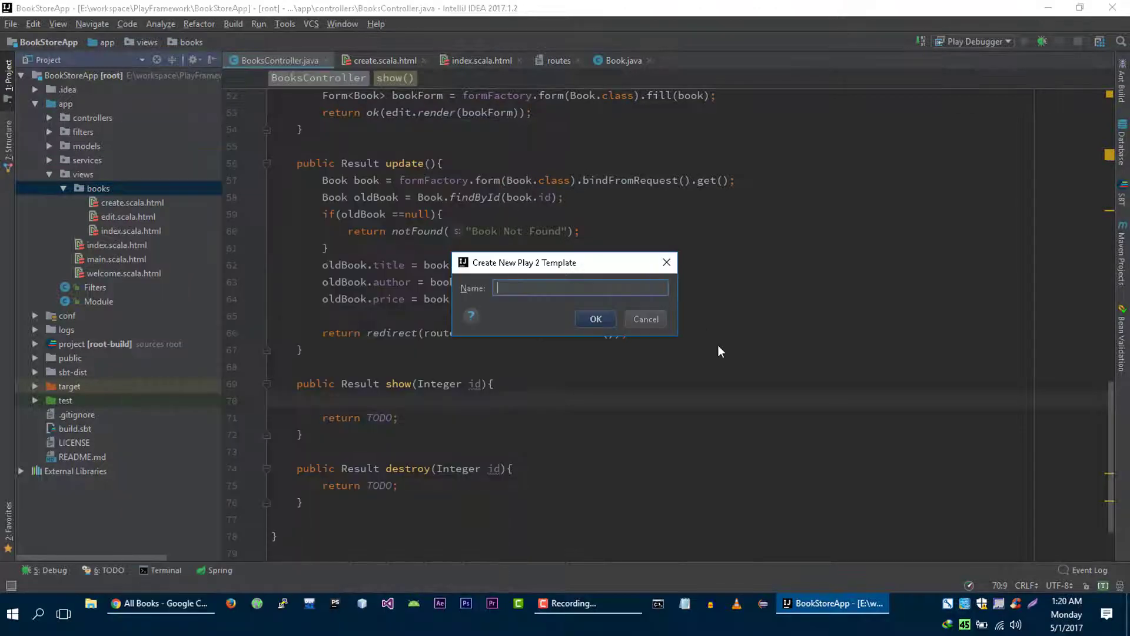
pyautogui.click(595, 318)
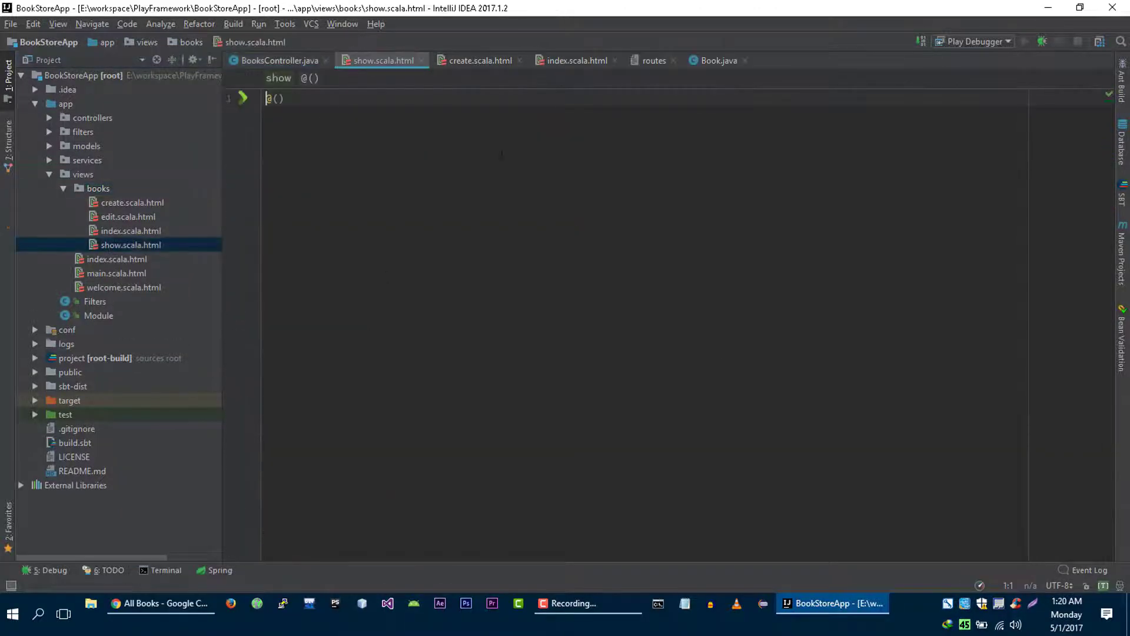
# Declare the parameter @(book: Book) on the first line of show.scala.html.
pyautogui.write('@(')
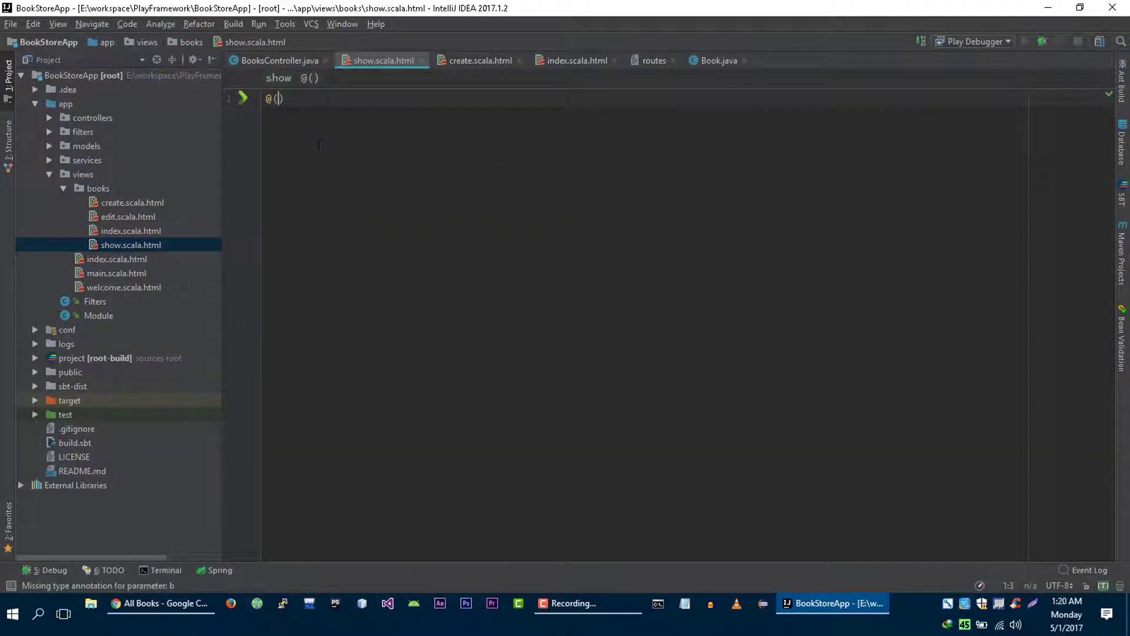
pyautogui.write('b')
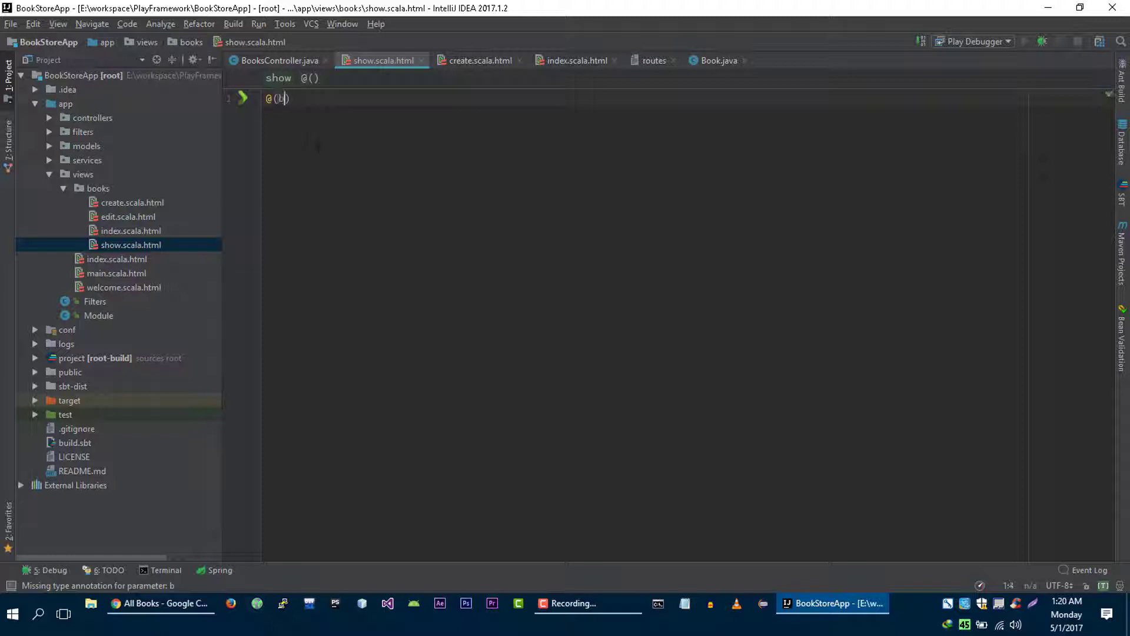
pyautogui.write('ook:')
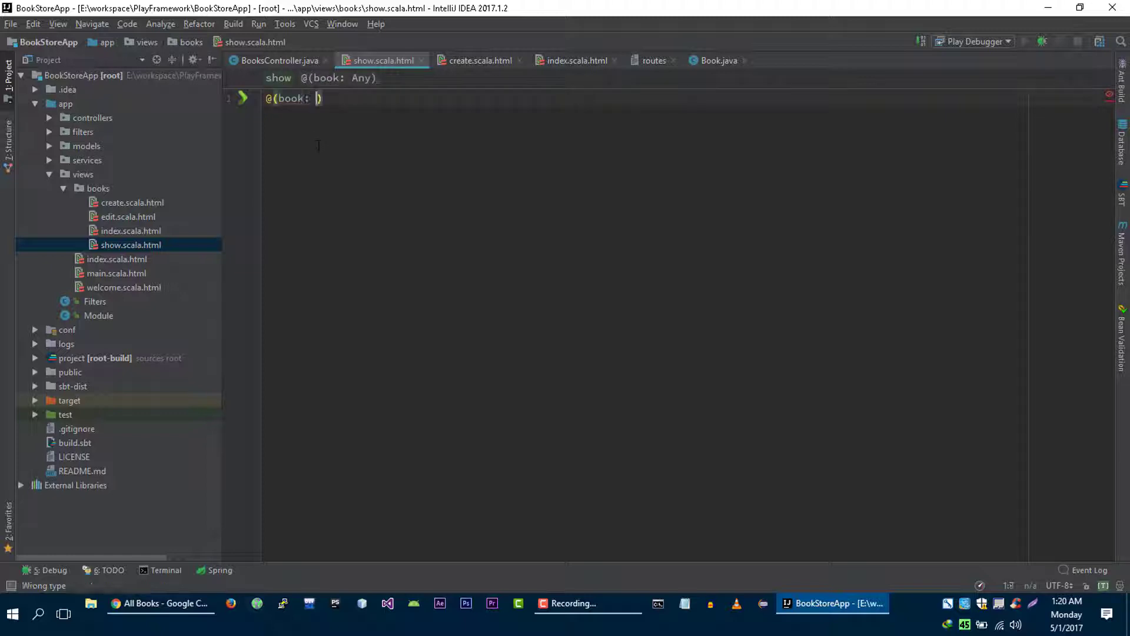
pyautogui.write('Book')
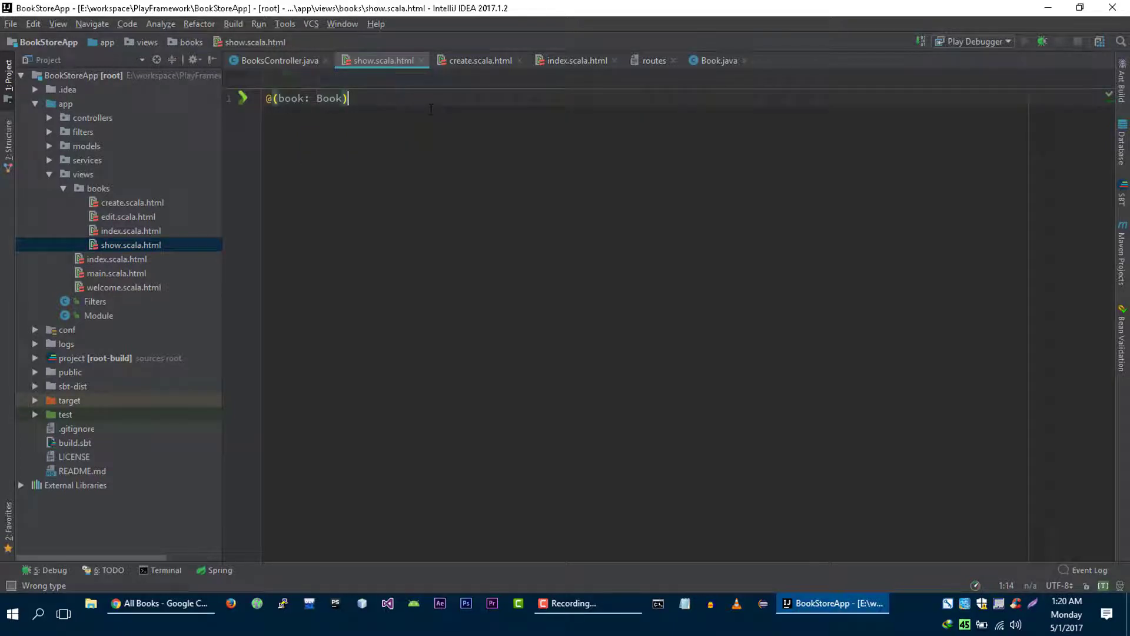
pyautogui.press('enter')
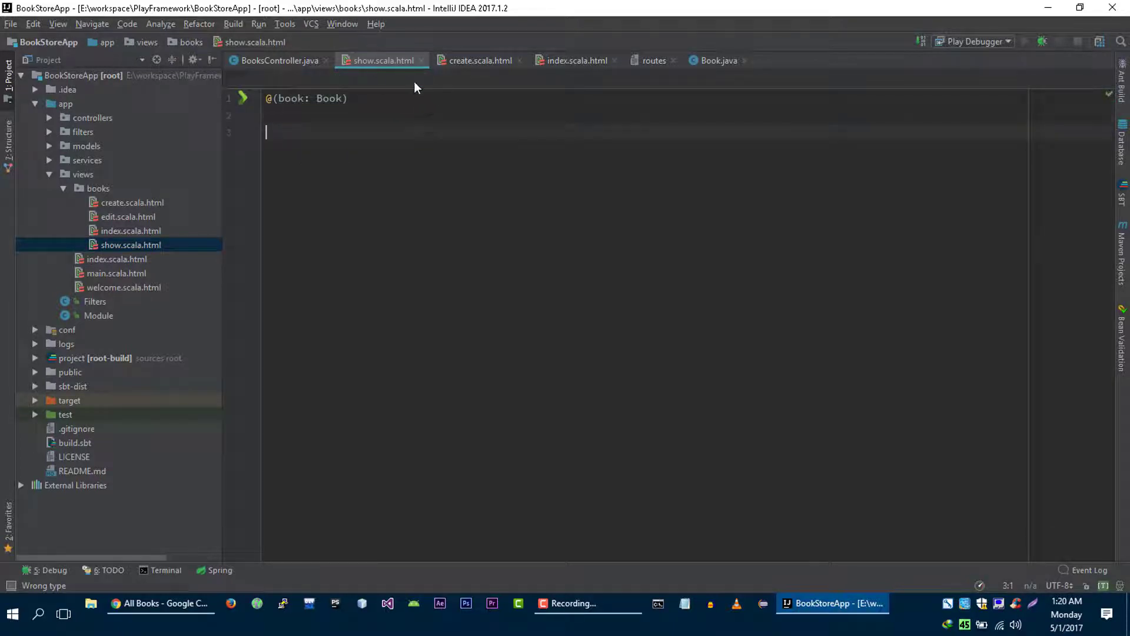
pyautogui.click(478, 60)
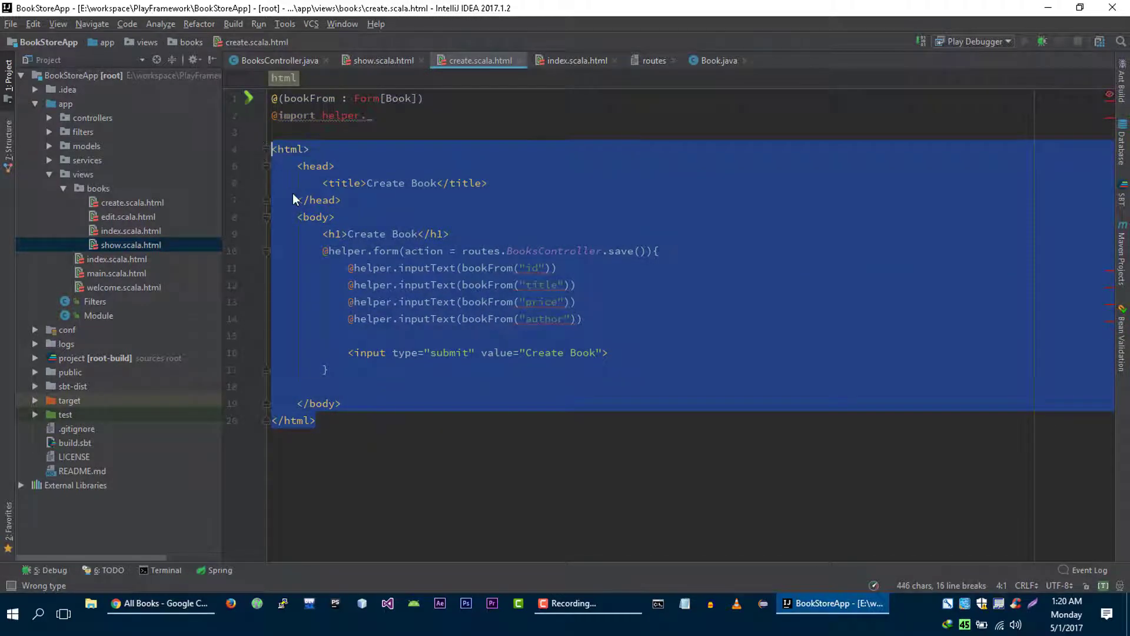
# Paste create.scala.html's markup into show.scala.html and place the cursor in the form block.
pyautogui.click(382, 60)
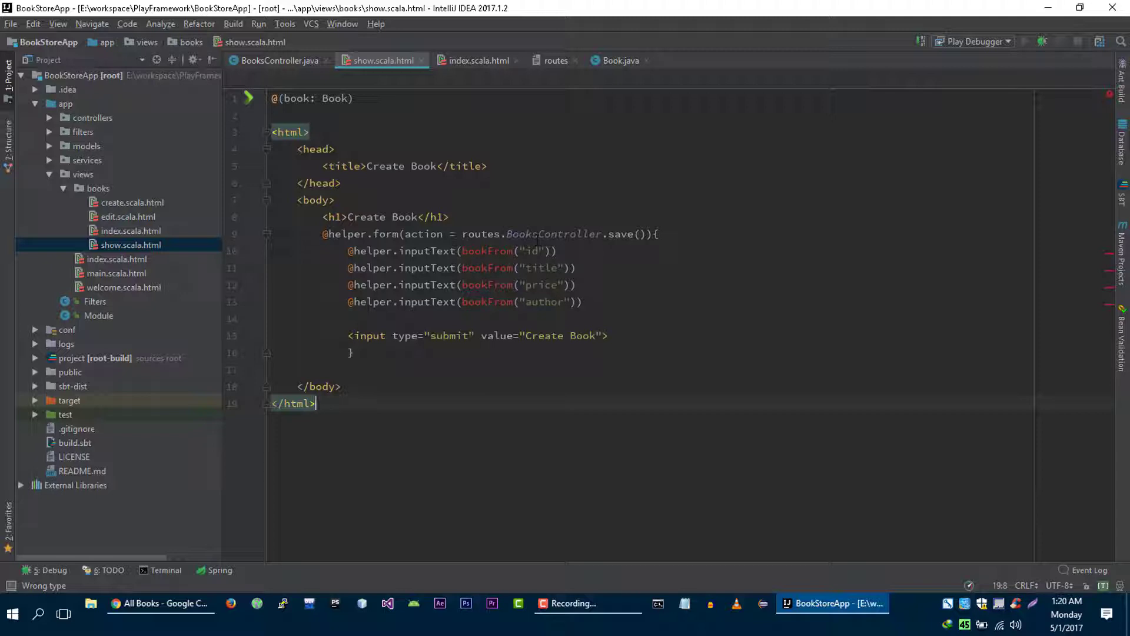
pyautogui.click(315, 200)
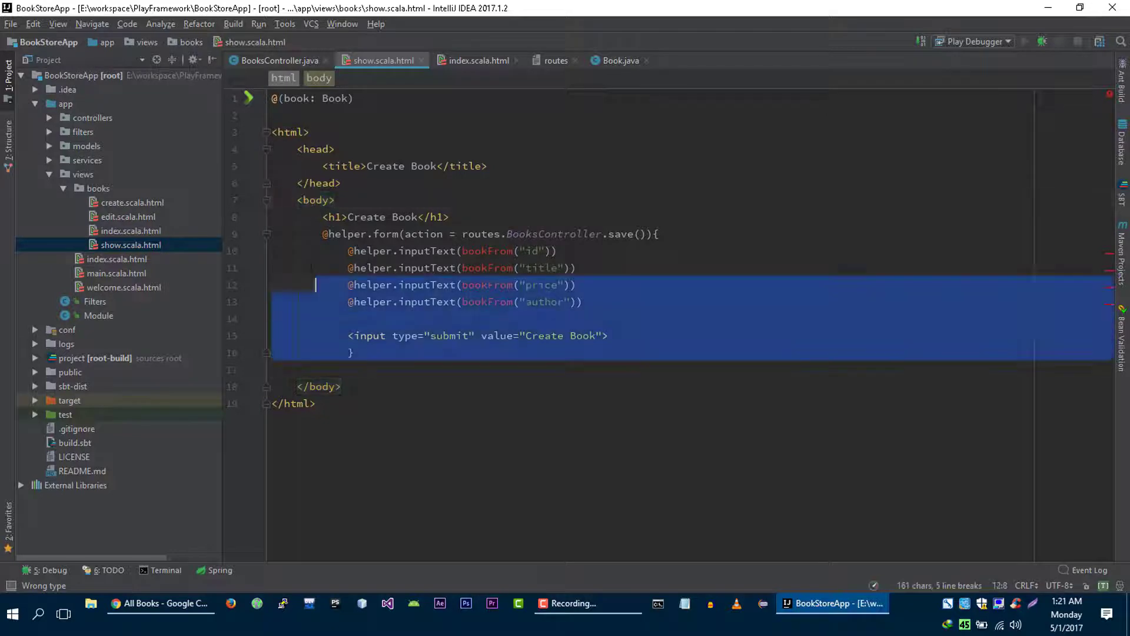
pyautogui.press('Delete')
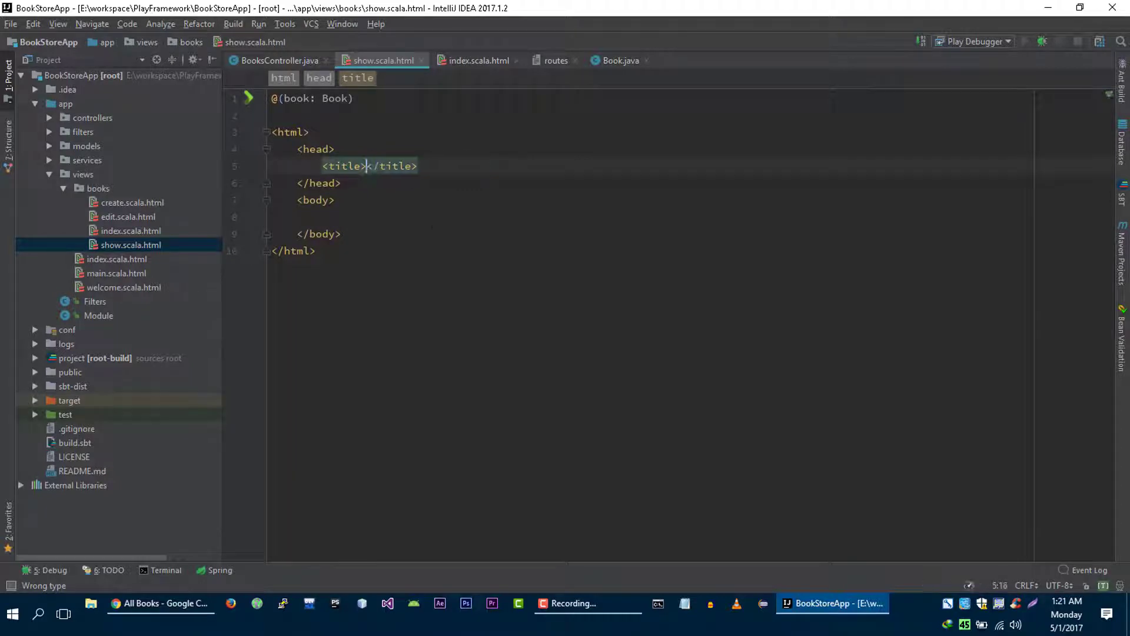
pyautogui.write('@book')
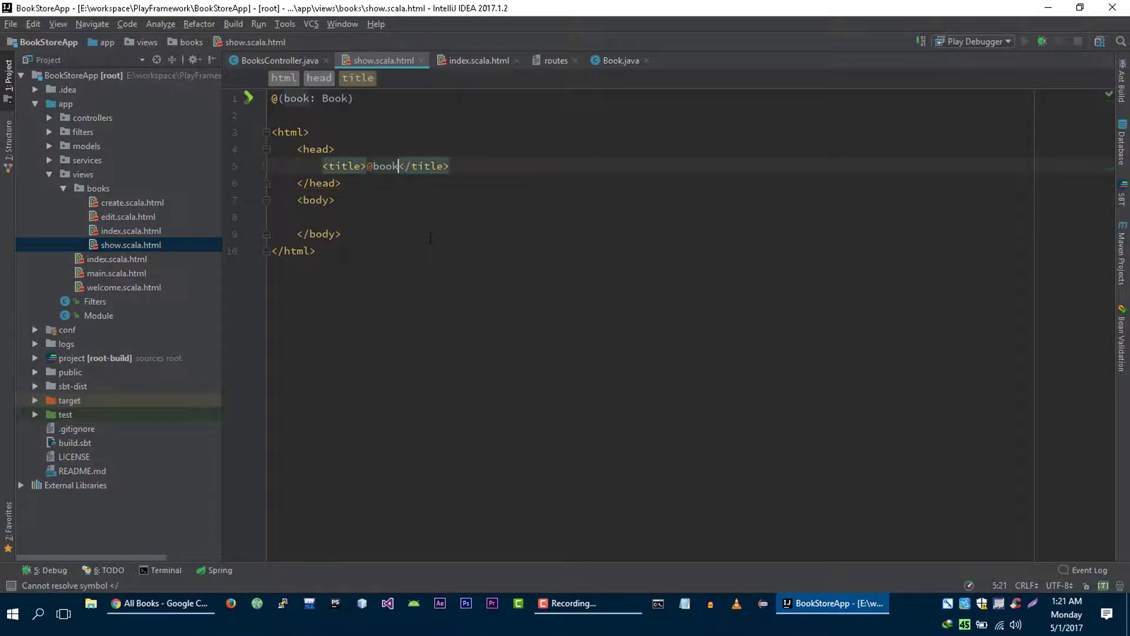
pyautogui.write('.title')
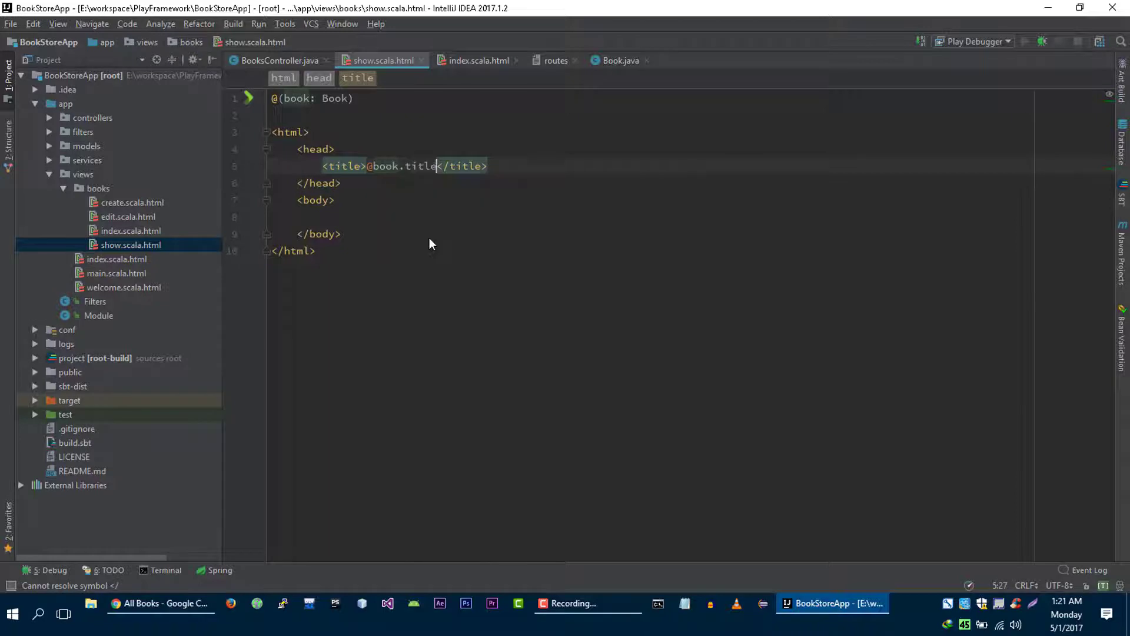
pyautogui.click(322, 216)
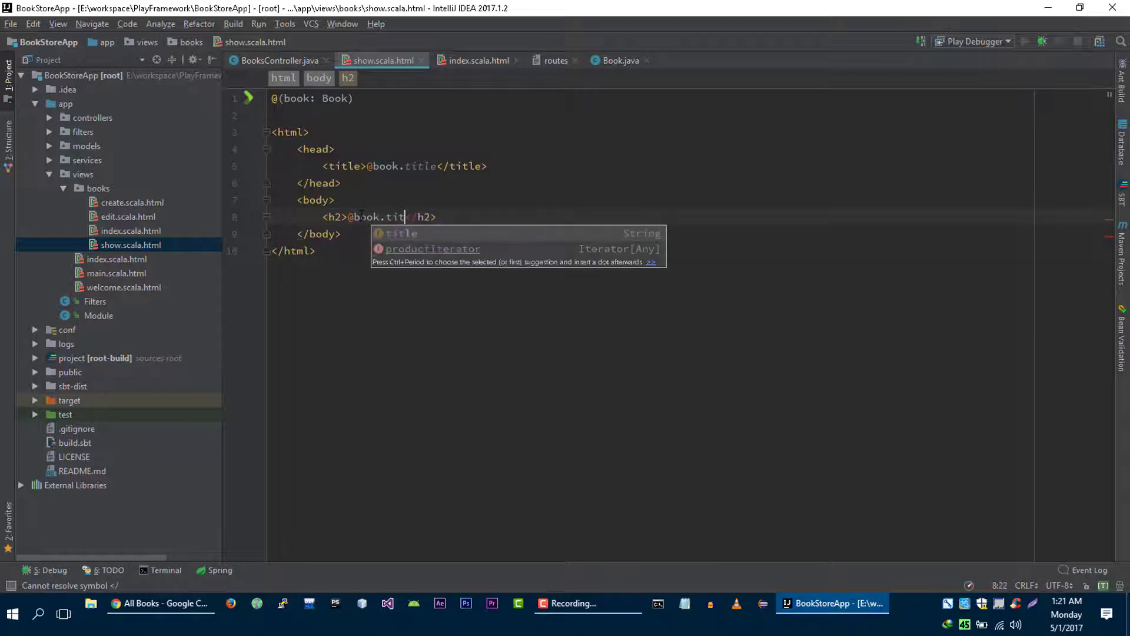
pyautogui.press('Enter')
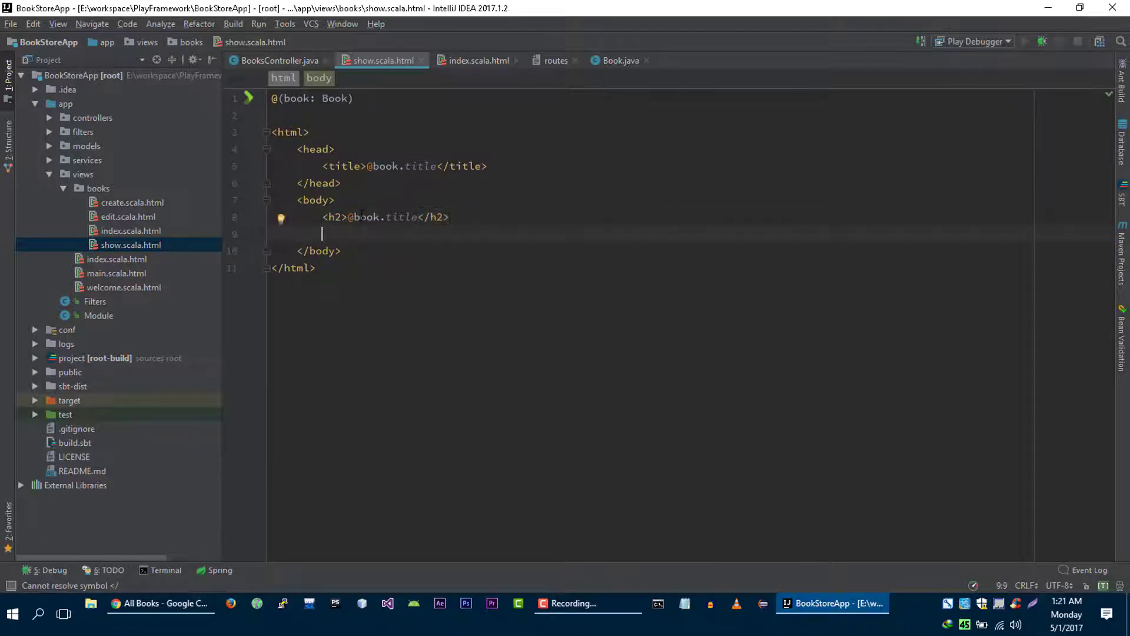
pyautogui.write('<p')
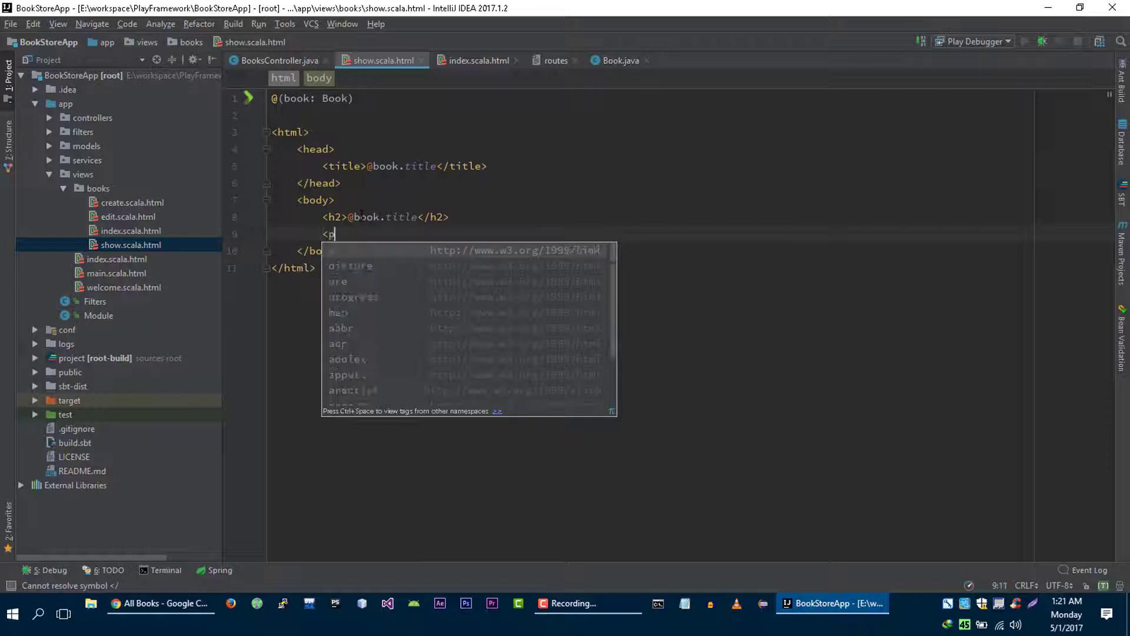
pyautogui.write('>Price : </p>')
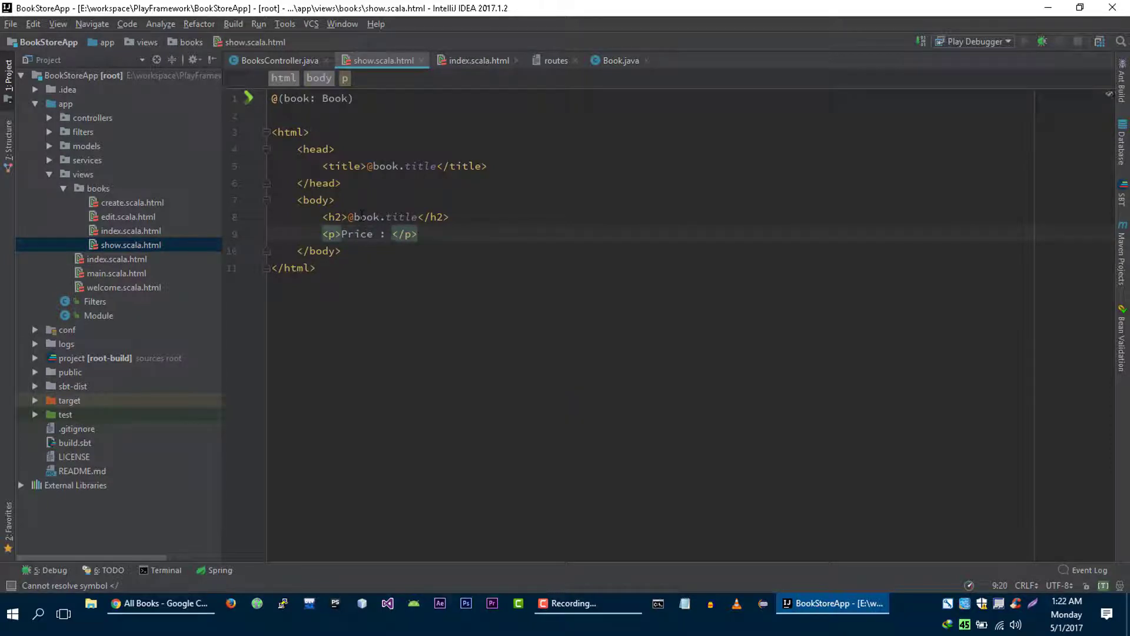
pyautogui.write('@book.price')
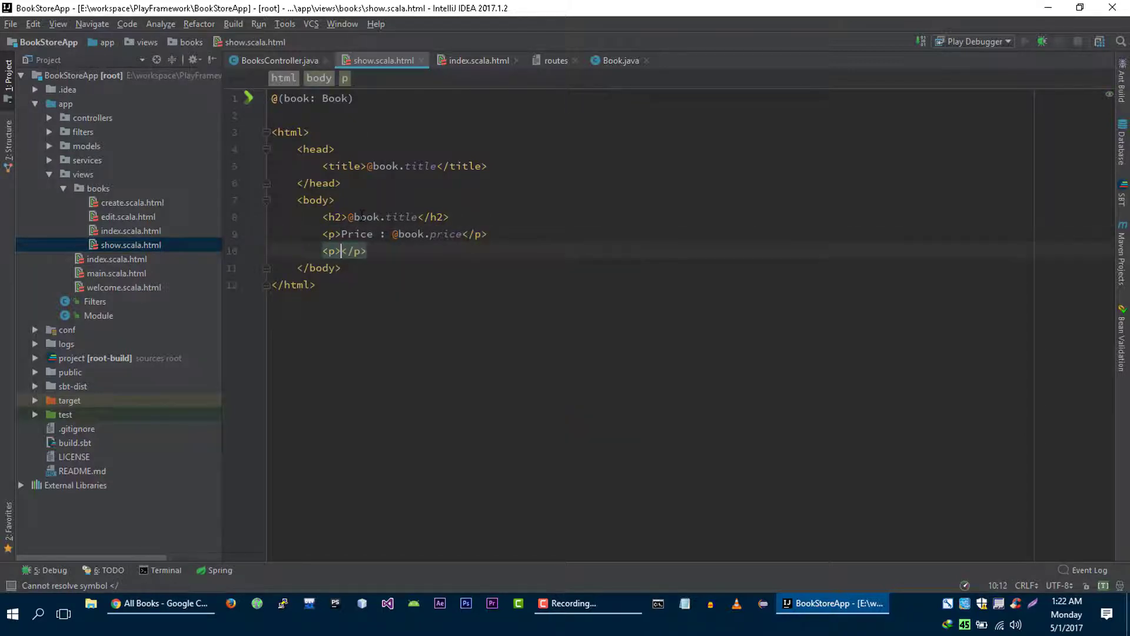
pyautogui.write('Author:')
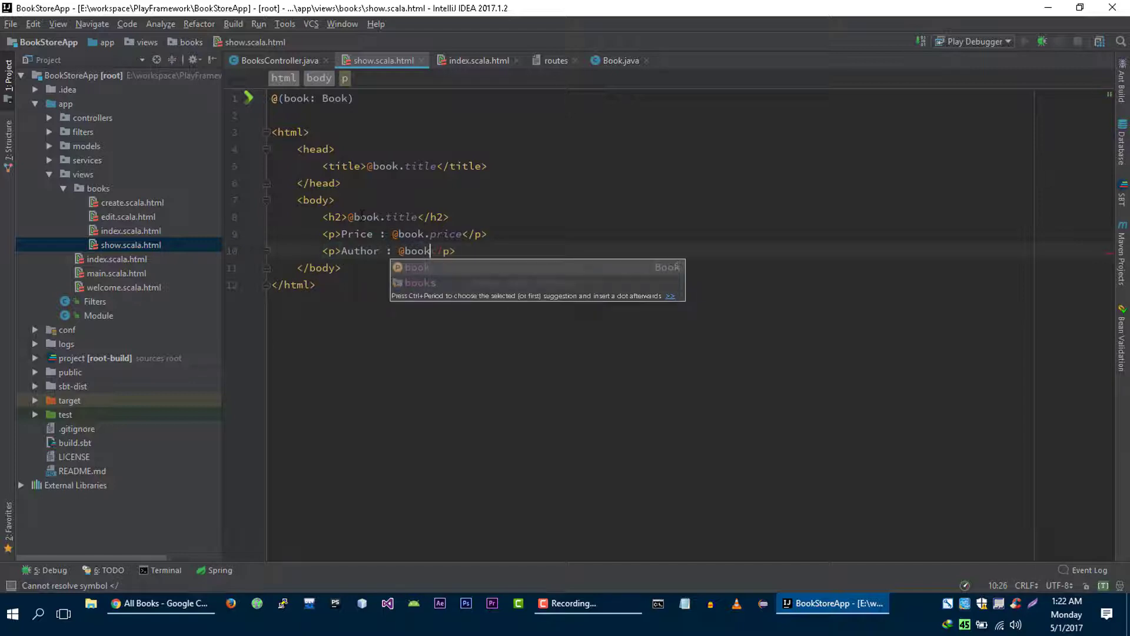
pyautogui.write('.author')
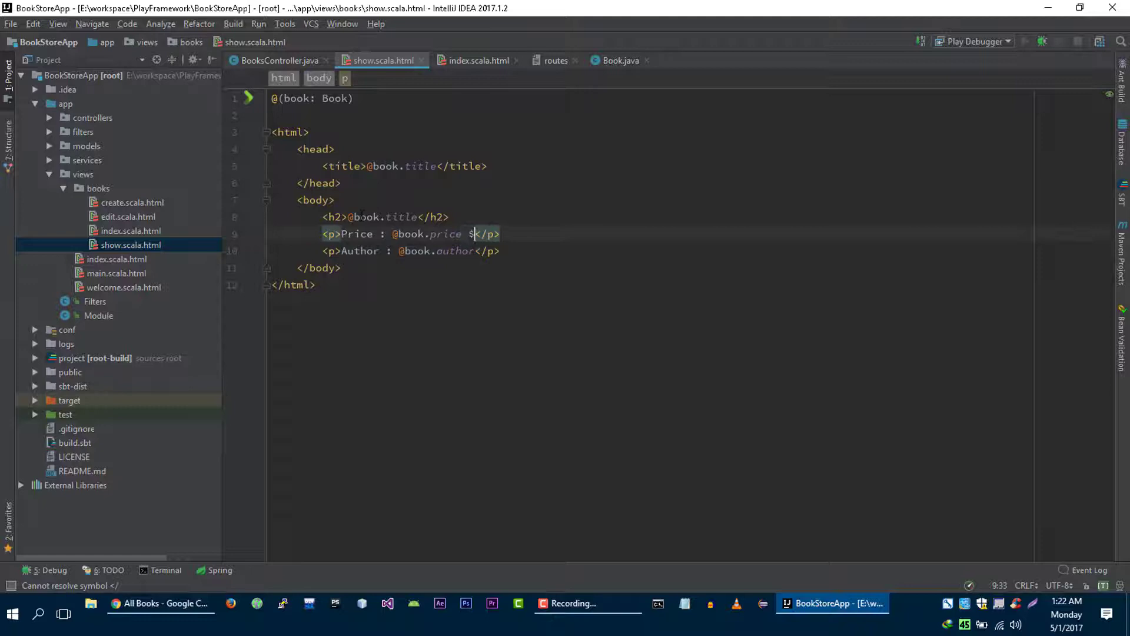
pyautogui.click(316, 285)
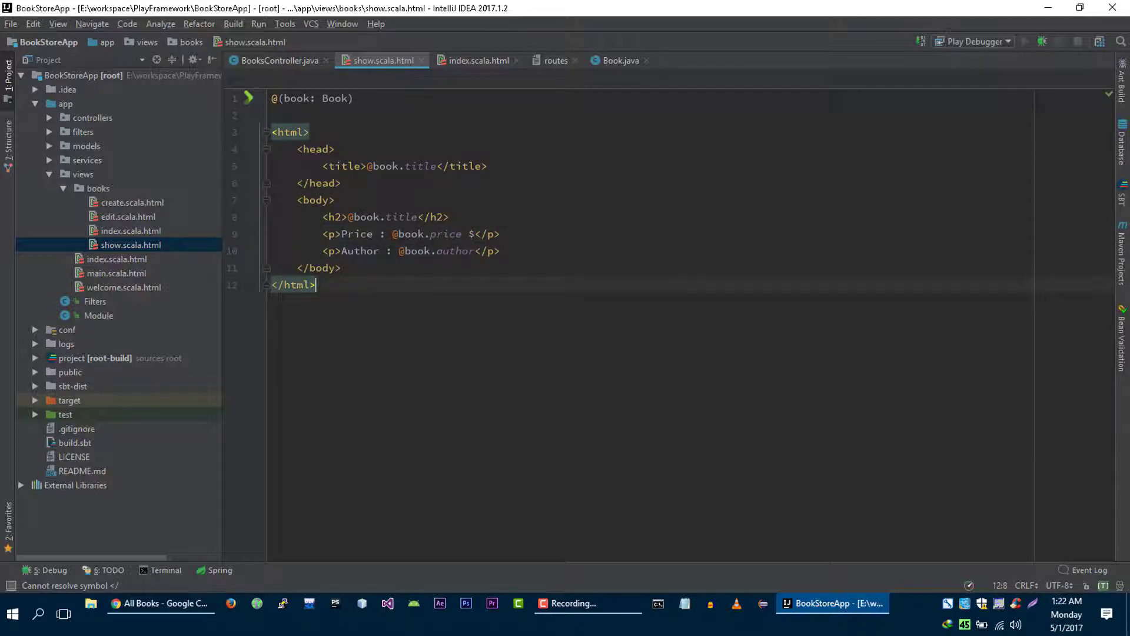
pyautogui.click(277, 61)
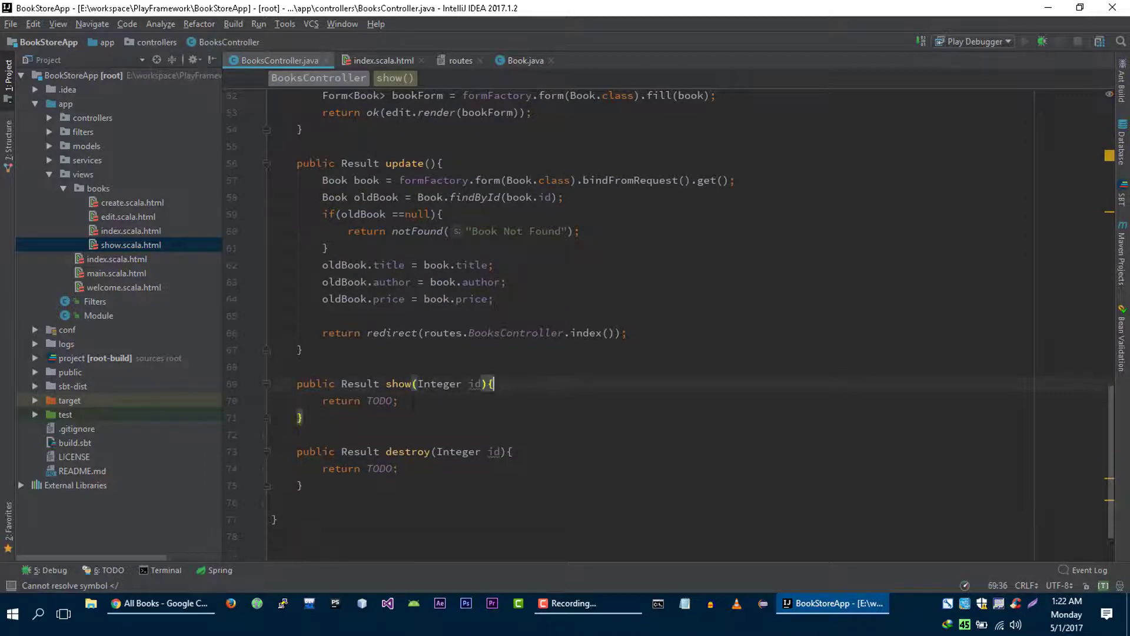
# Start the show method with Book book = Book.findById(id) and begin an if check.
pyautogui.press('enter')
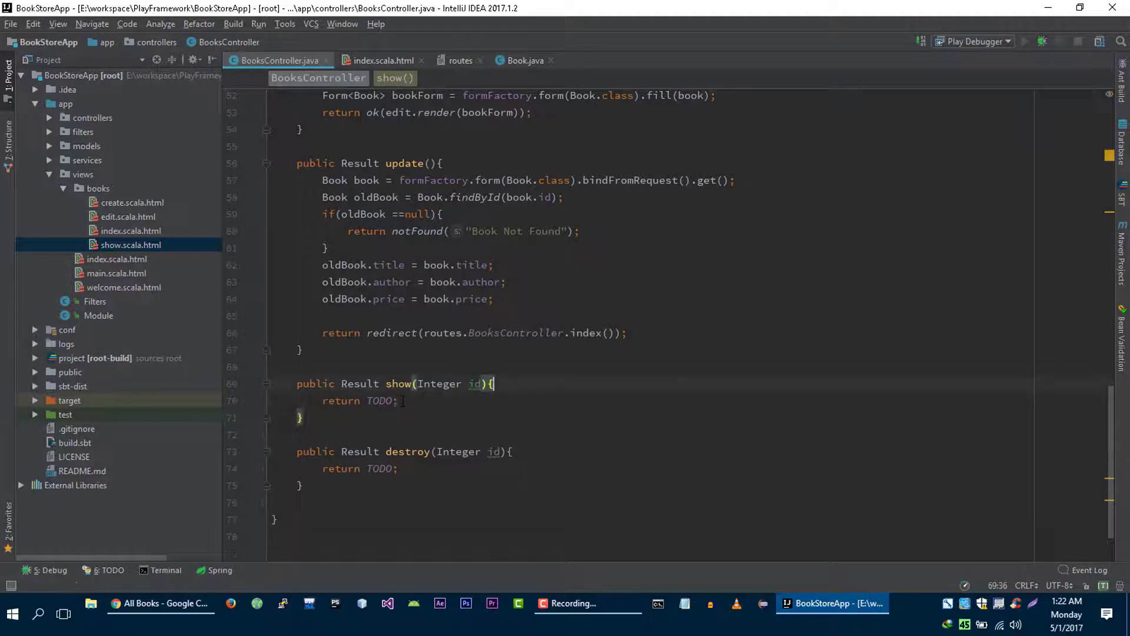
pyautogui.write('Book book = Book.findById(')
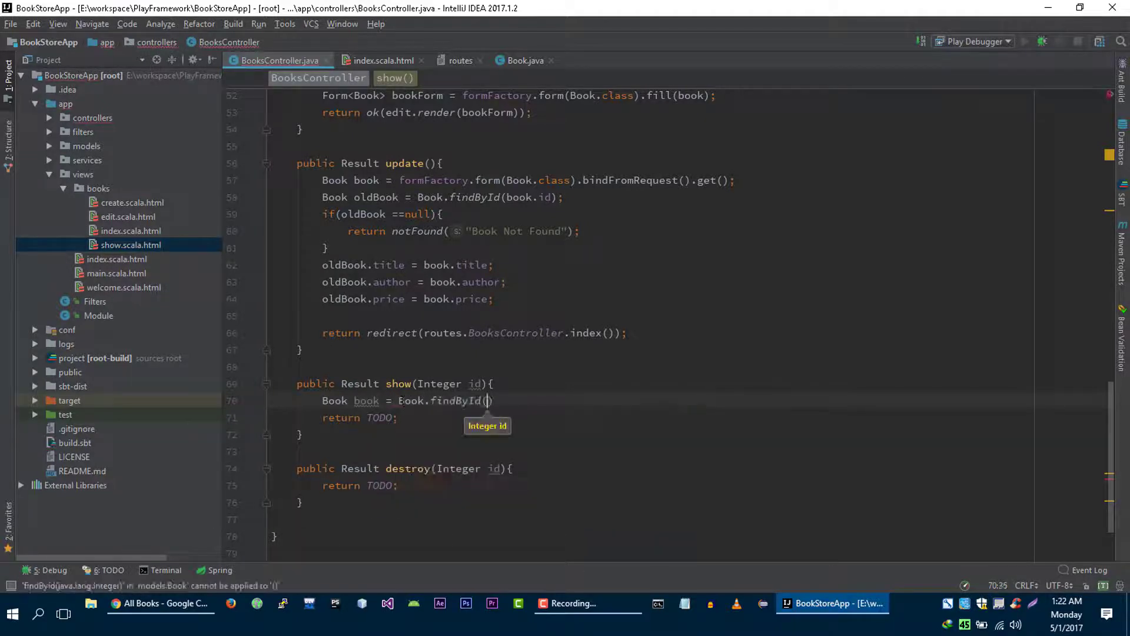
pyautogui.write('if')
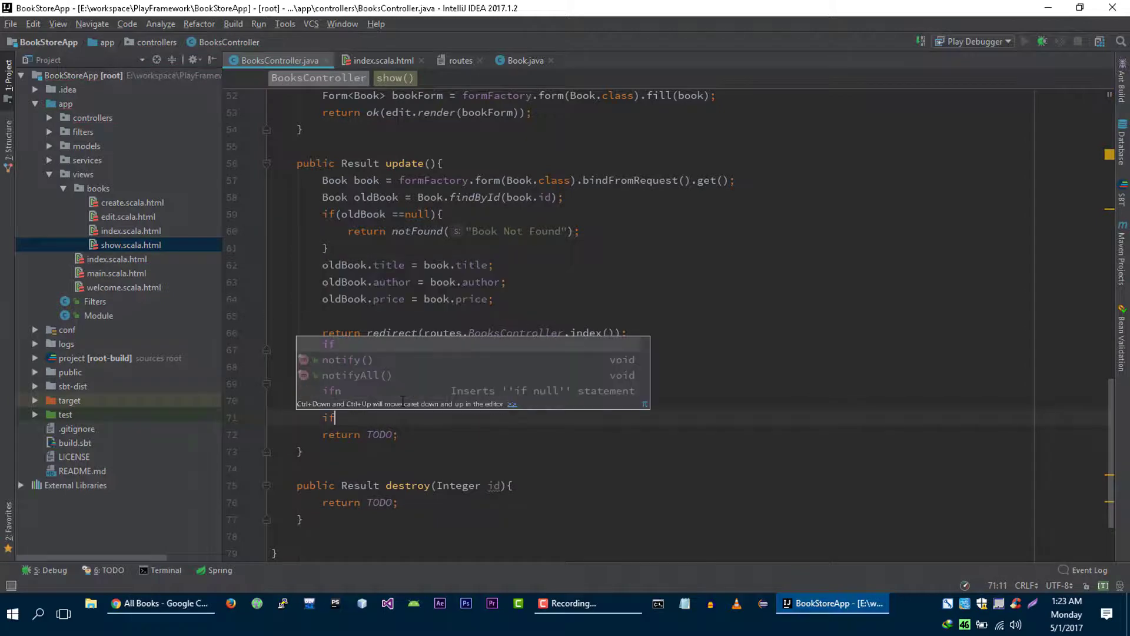
# Add if (book == null) return notFound("Book not found"); to the show method.
pyautogui.write('(book')
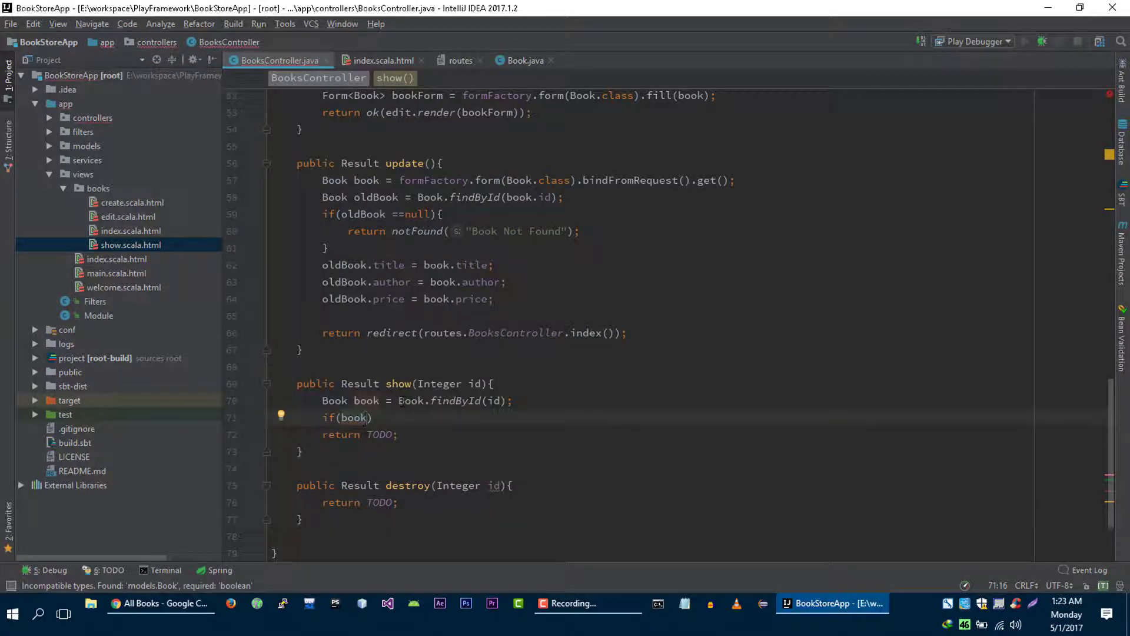
pyautogui.write('==null')
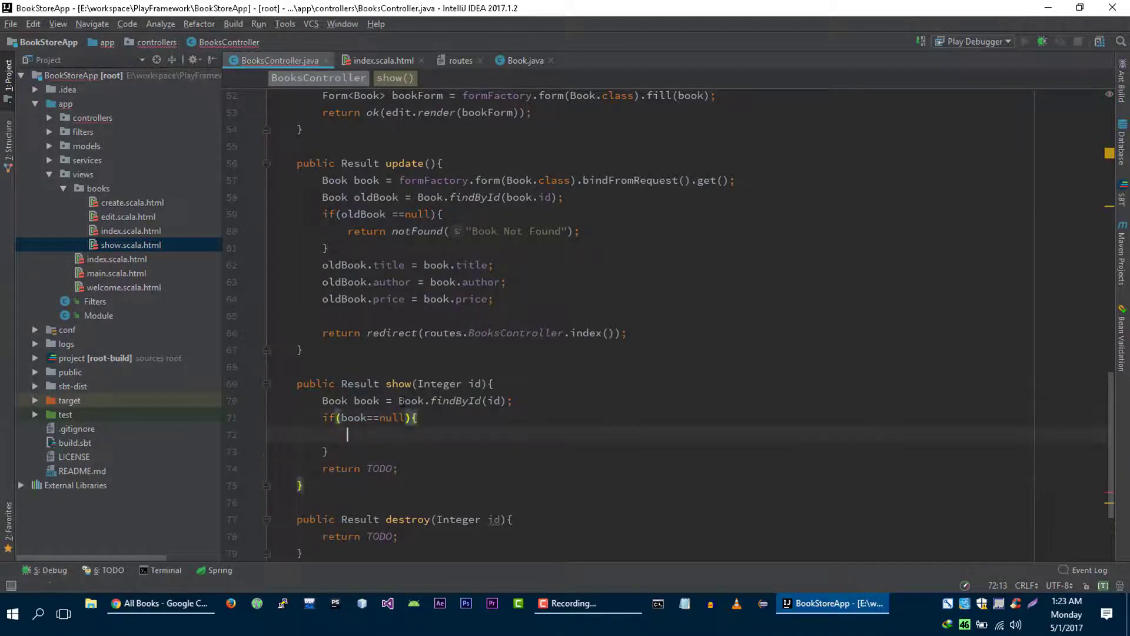
pyautogui.write('return')
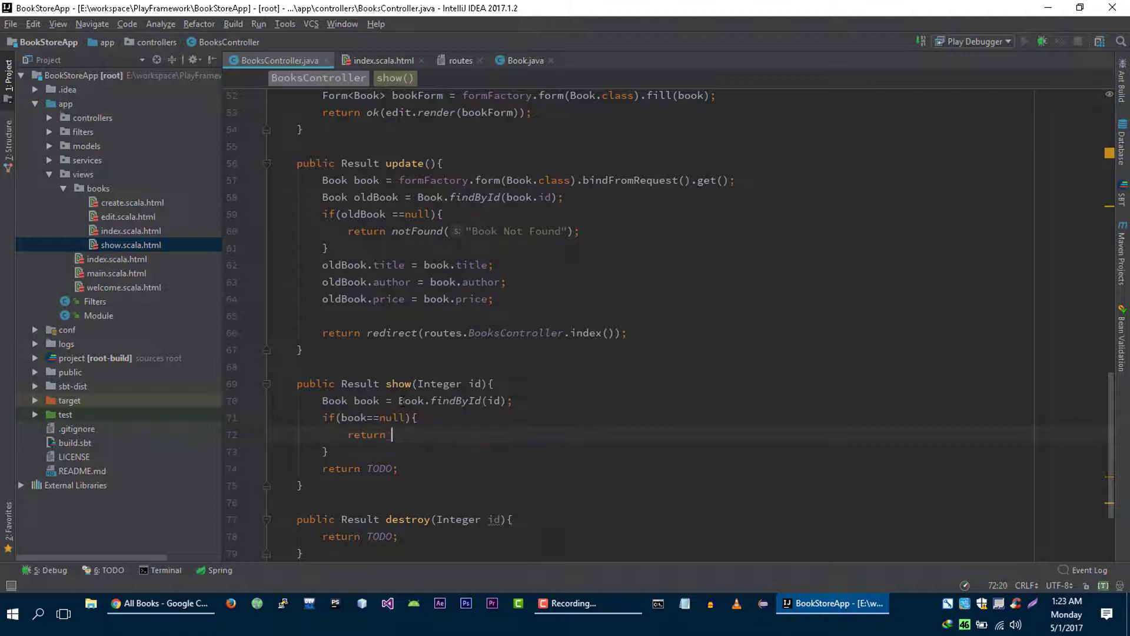
pyautogui.write('notFound("B')
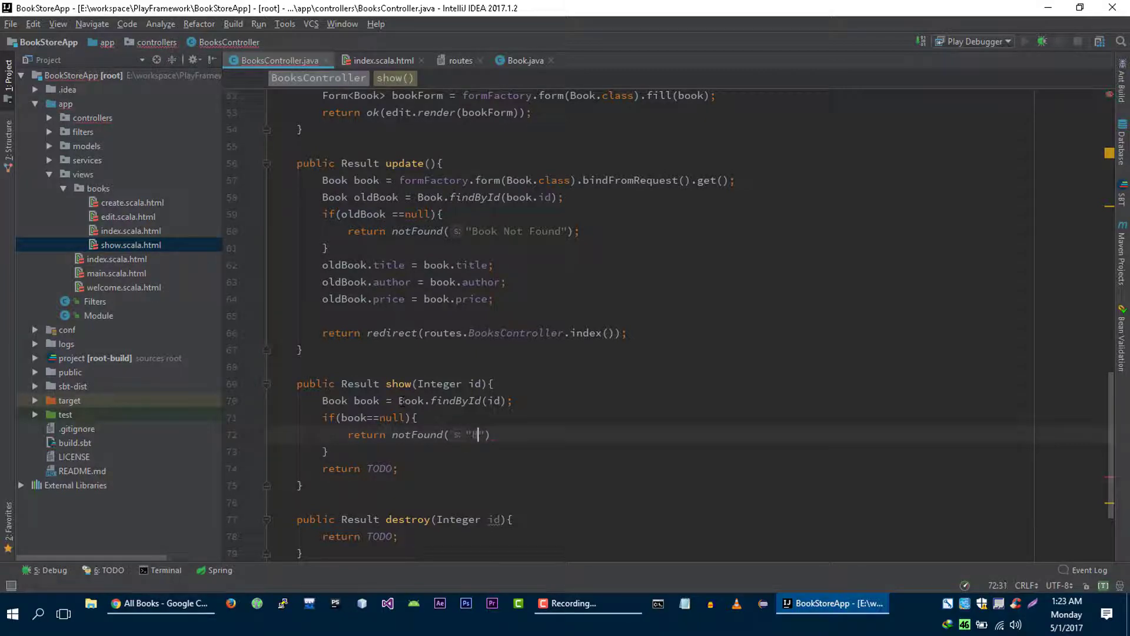
pyautogui.write('Book not')
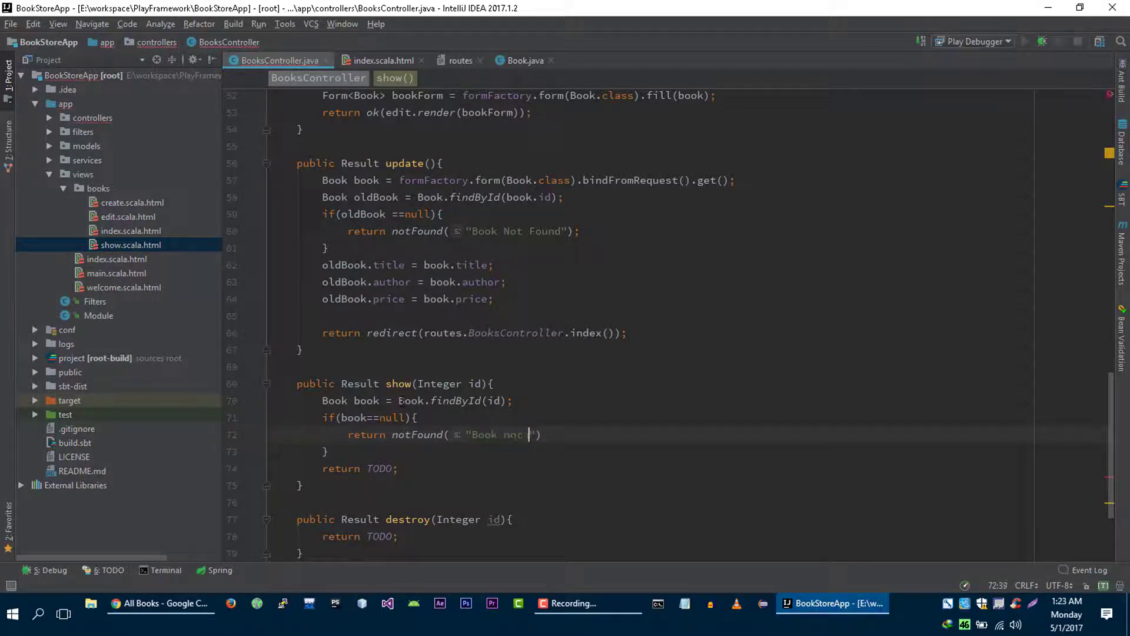
pyautogui.write('found");')
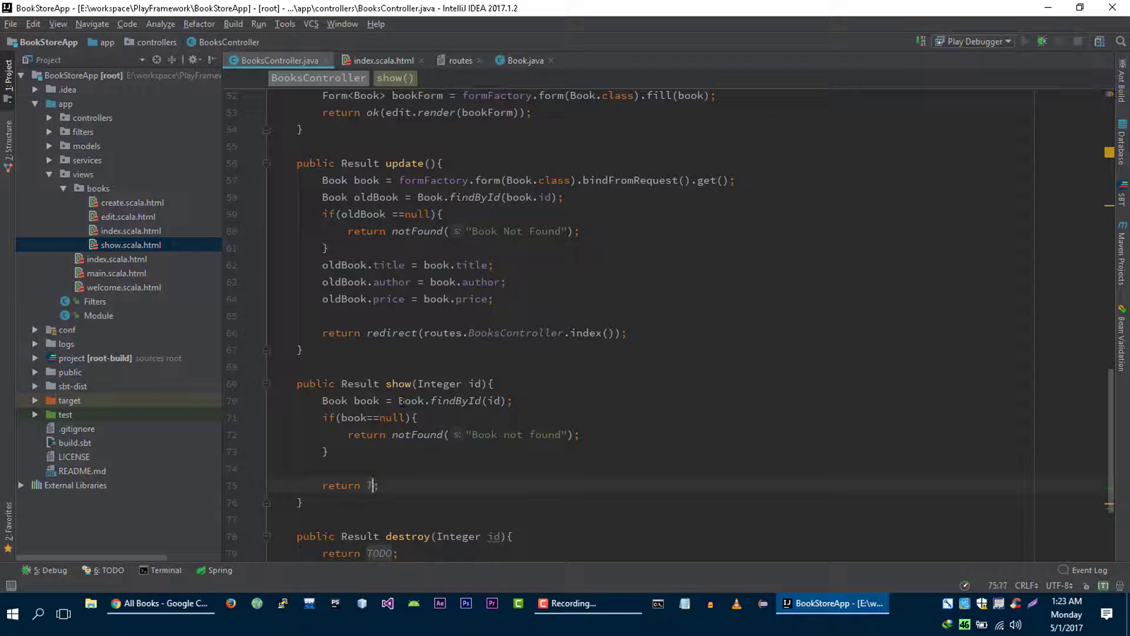
# Replace the TODO with return ok(show.render(book));.
pyautogui.write('ok()')
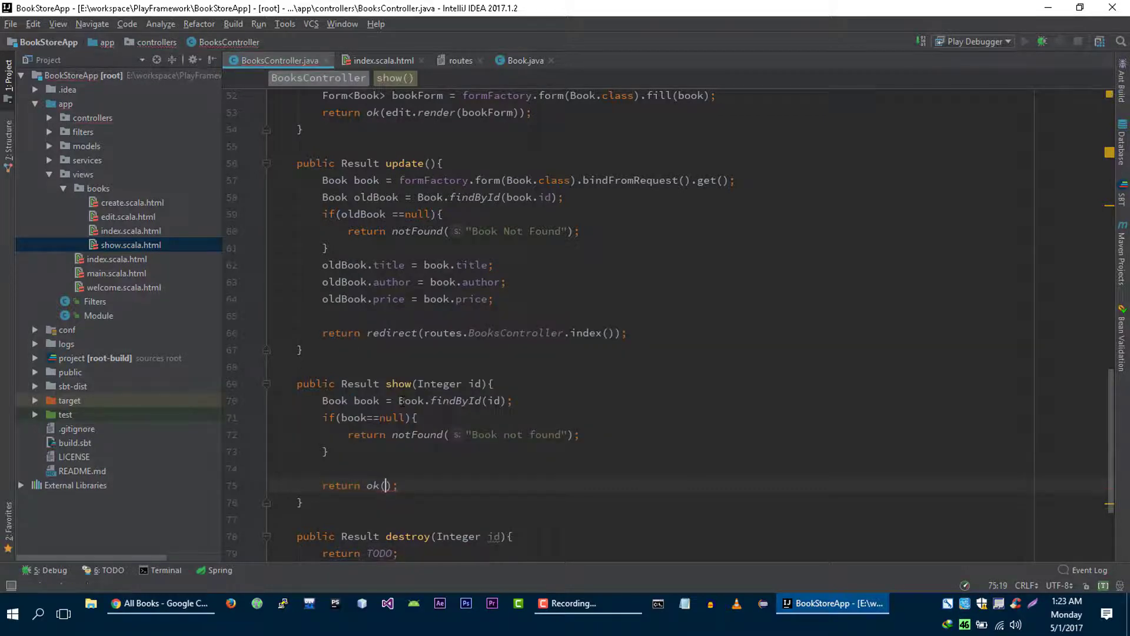
pyautogui.write('show.r')
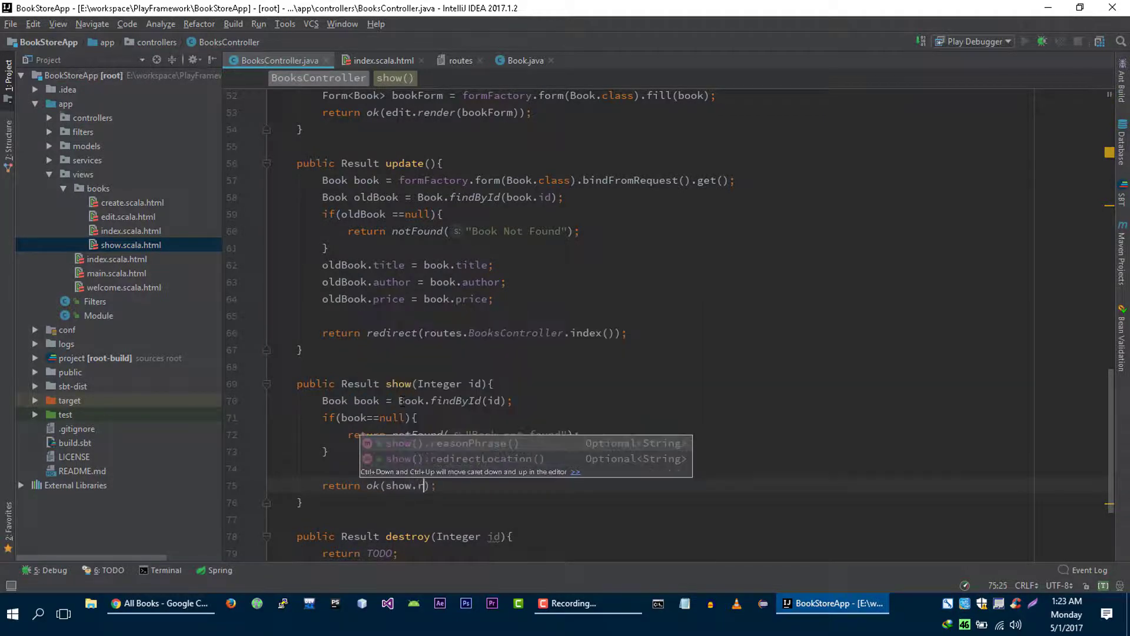
pyautogui.write('ender(book')
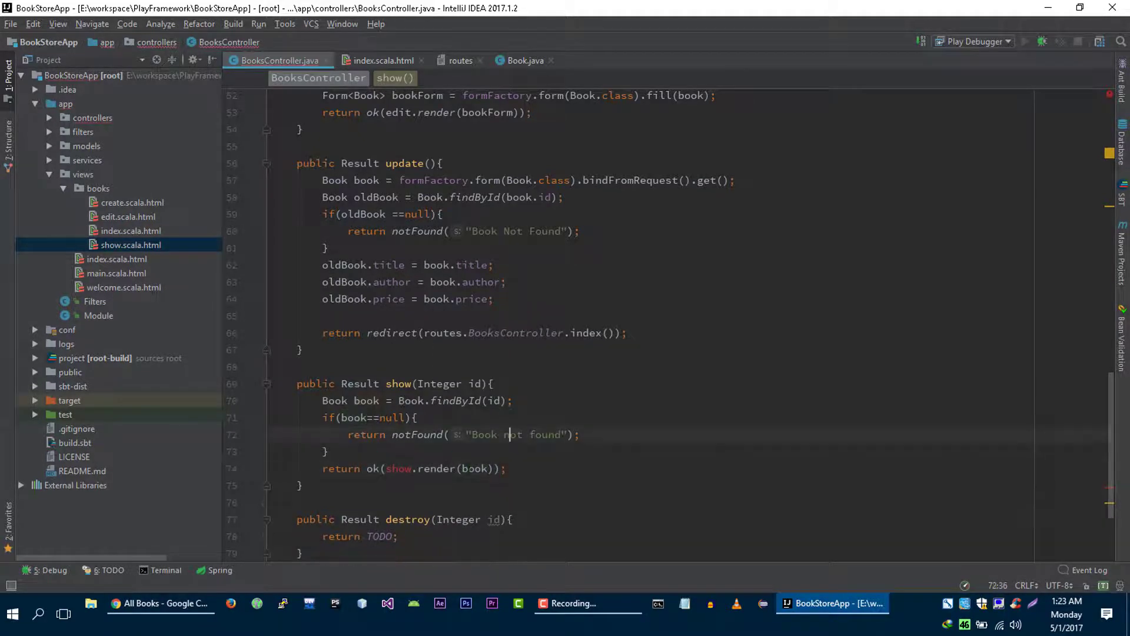
pyautogui.click(160, 603)
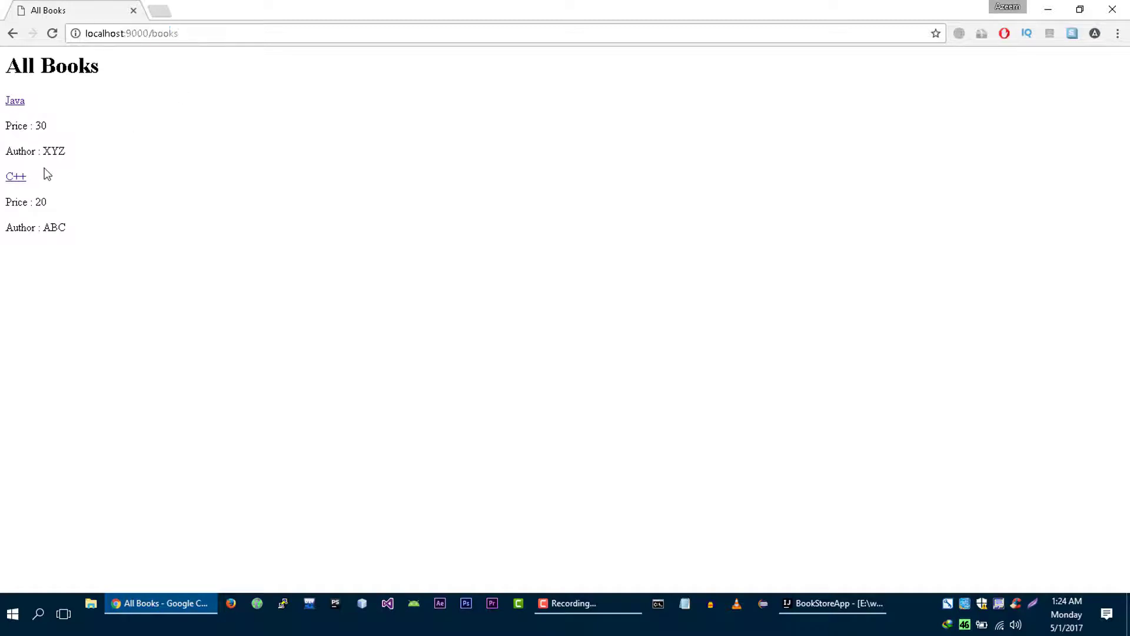
# Test the C++ and Java links on the All Books page, which only reach /books#.
pyautogui.click(16, 176)
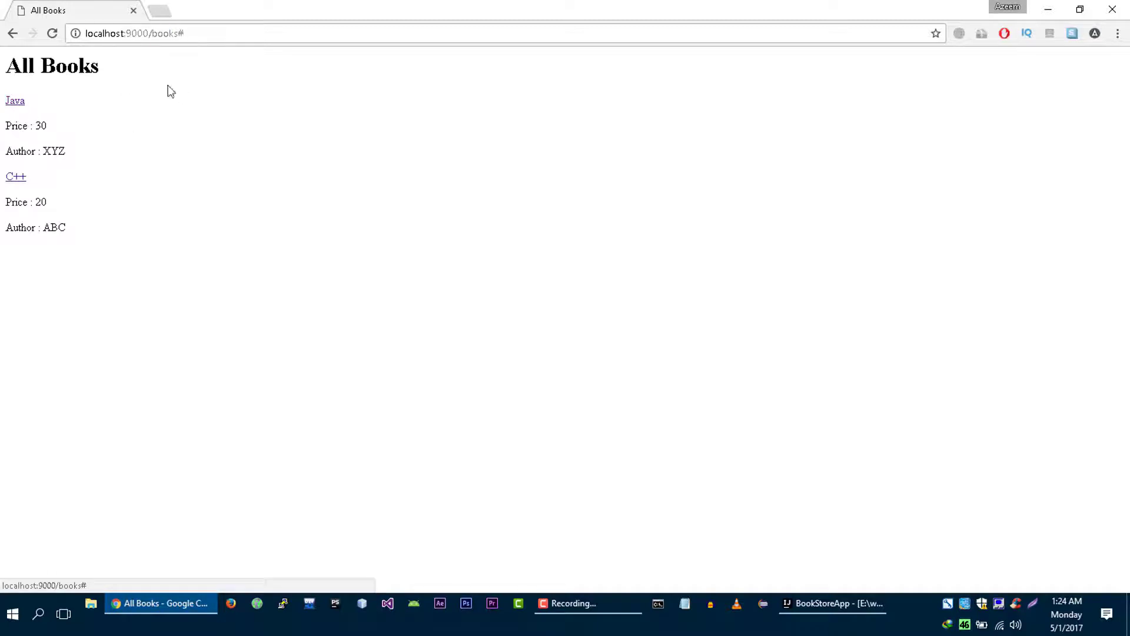
pyautogui.moveTo(34, 103)
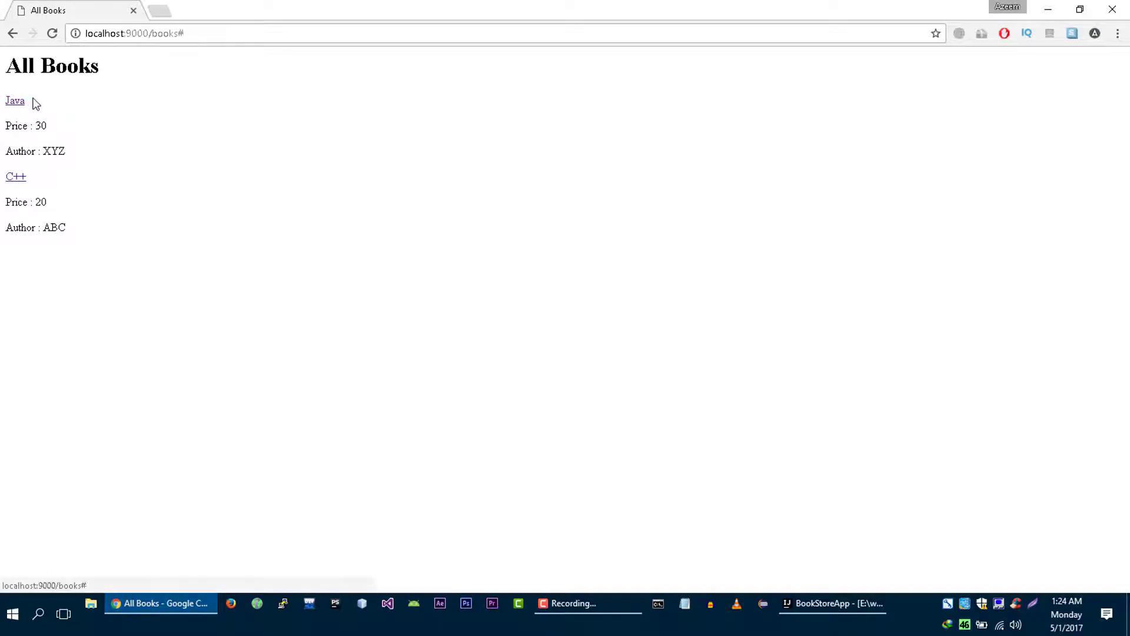
pyautogui.click(832, 604)
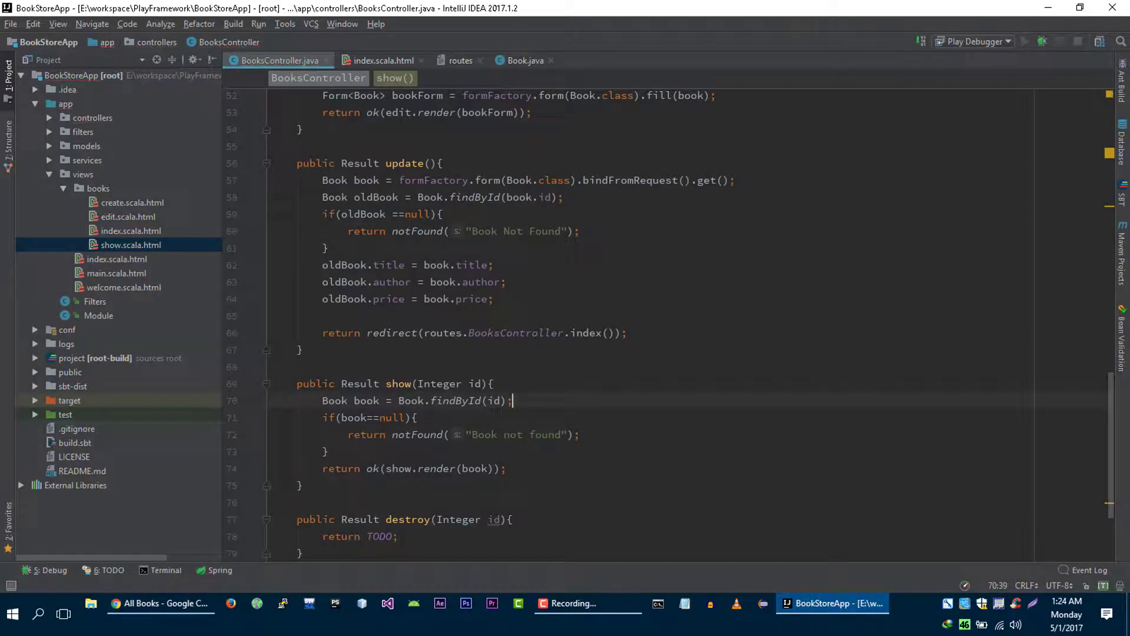
pyautogui.click(383, 61)
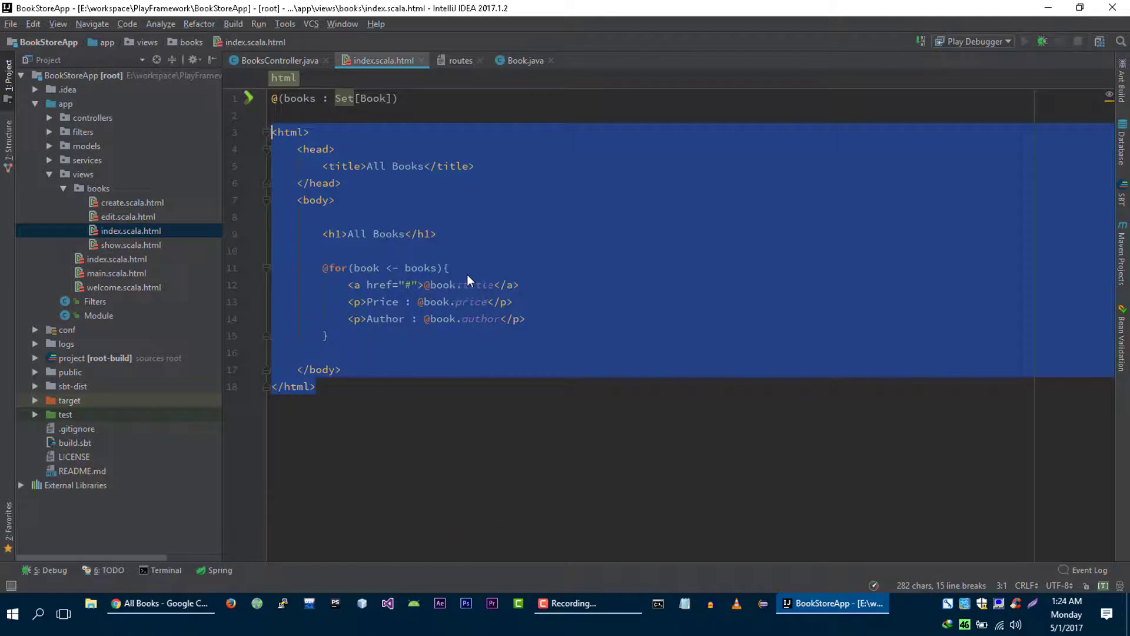
pyautogui.click(410, 285)
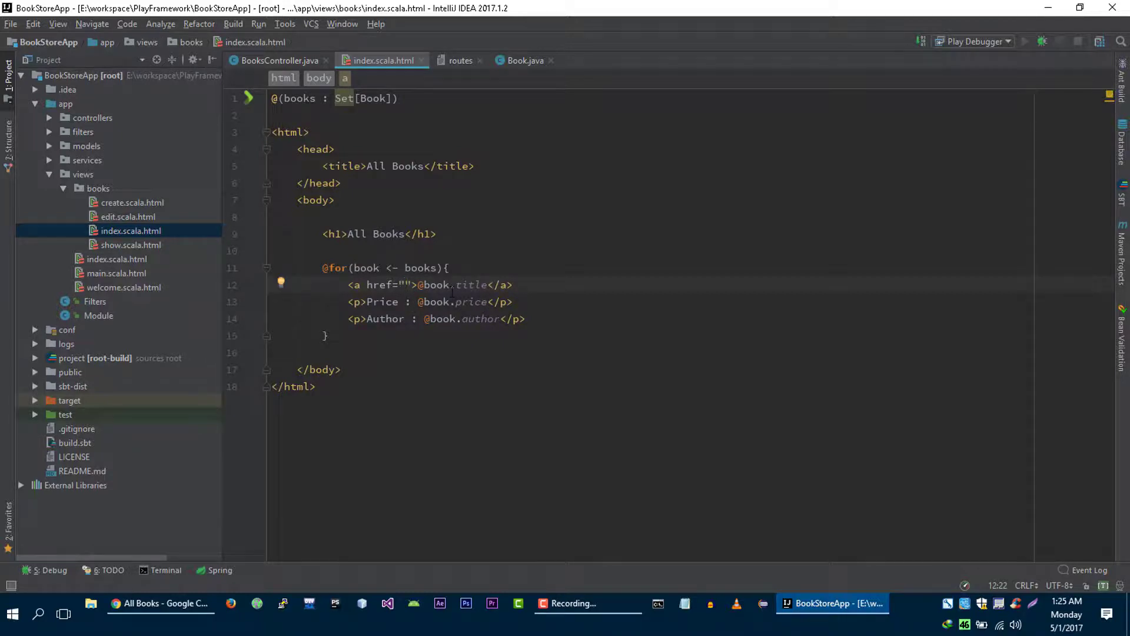
pyautogui.write('@')
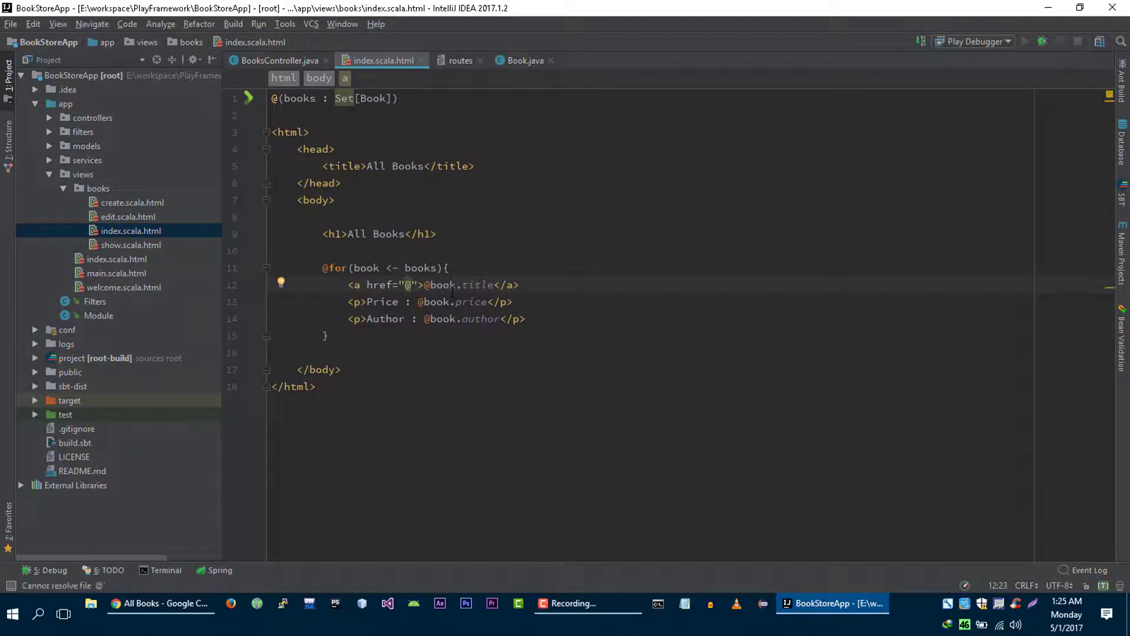
pyautogui.write('@')
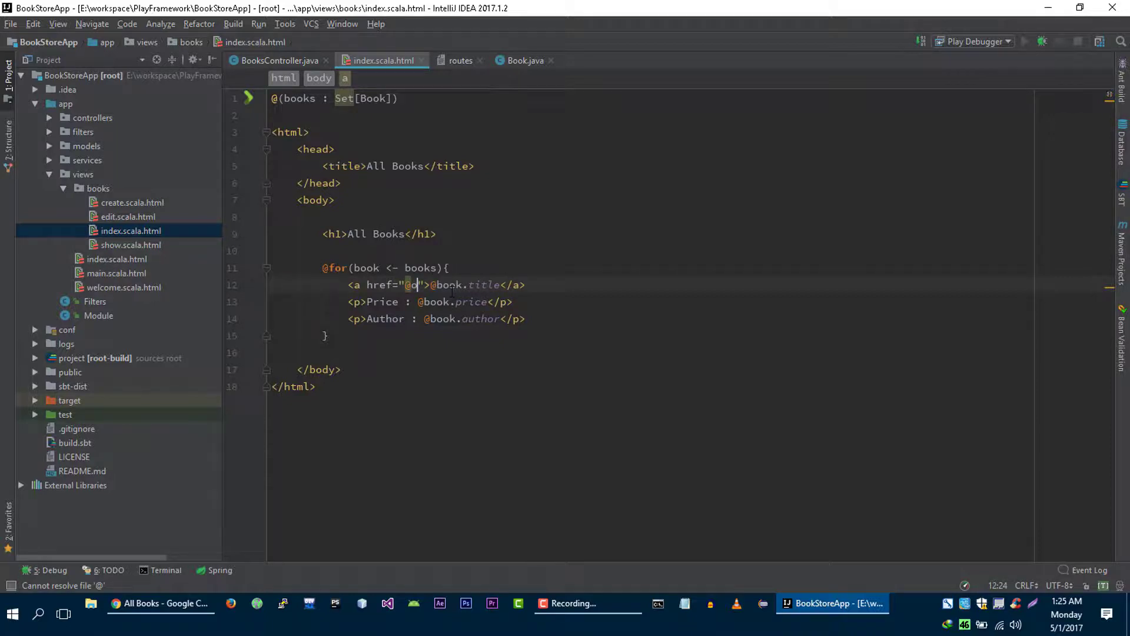
pyautogui.write('routes.BooksController.show(')
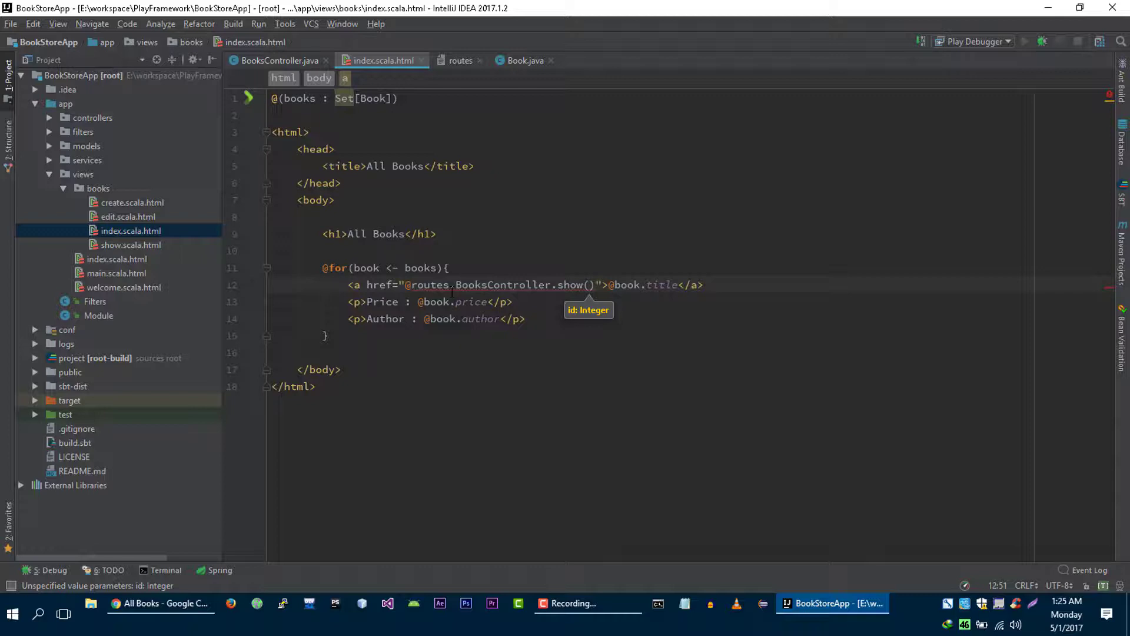
pyautogui.write('book.')
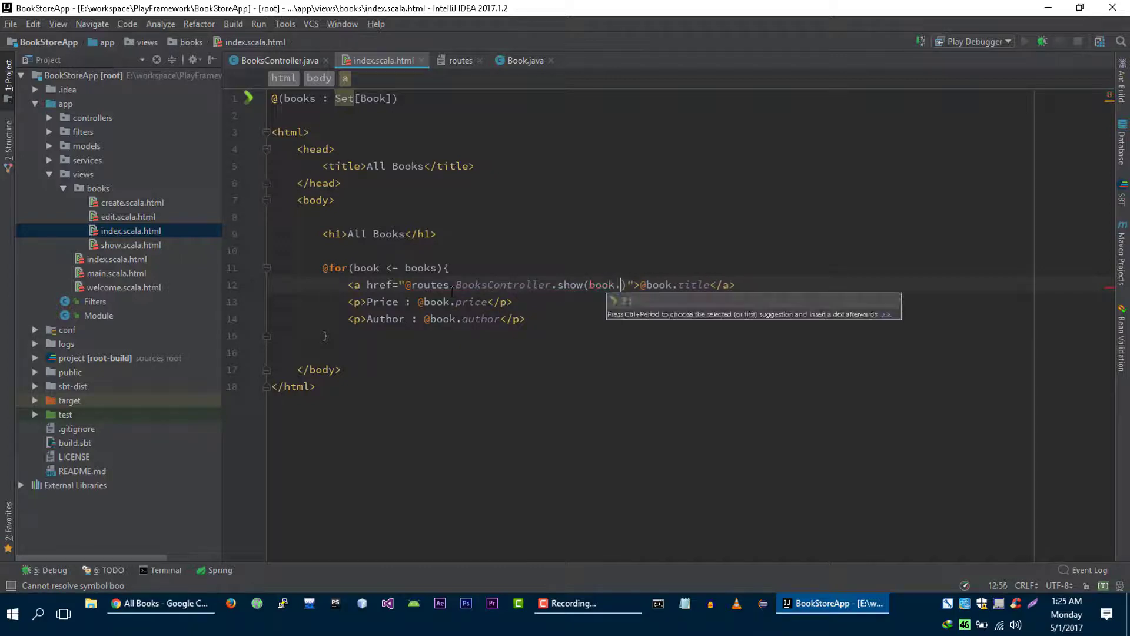
pyautogui.write('id')
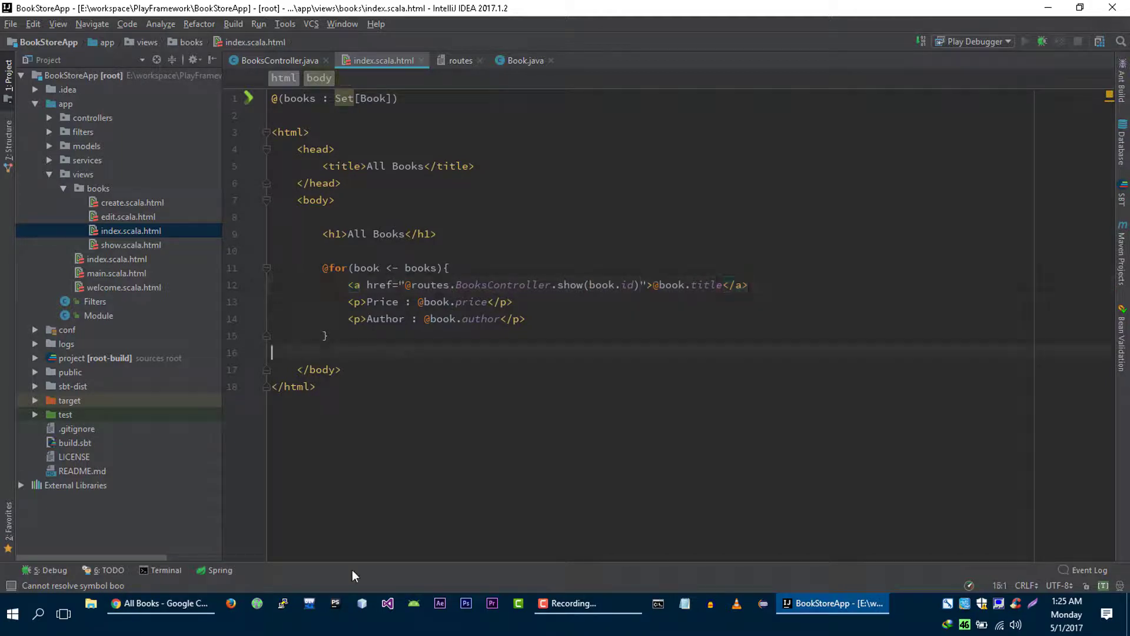
# Reload the book list, open the Java detail page, then the C++ page at /books/1.
pyautogui.click(161, 604)
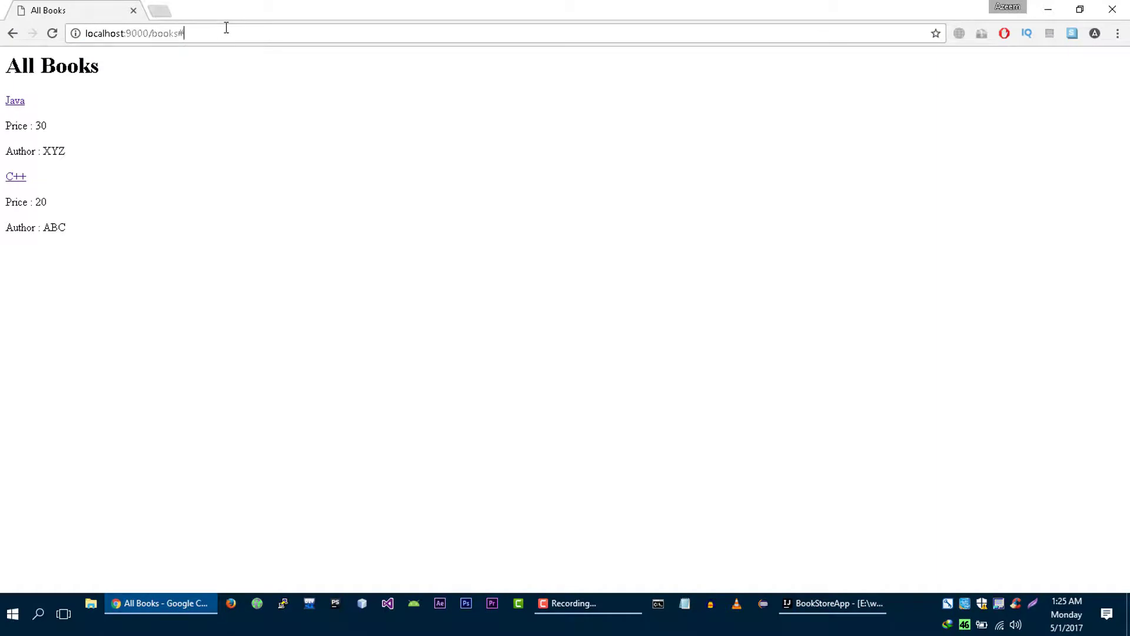
pyautogui.press('Return')
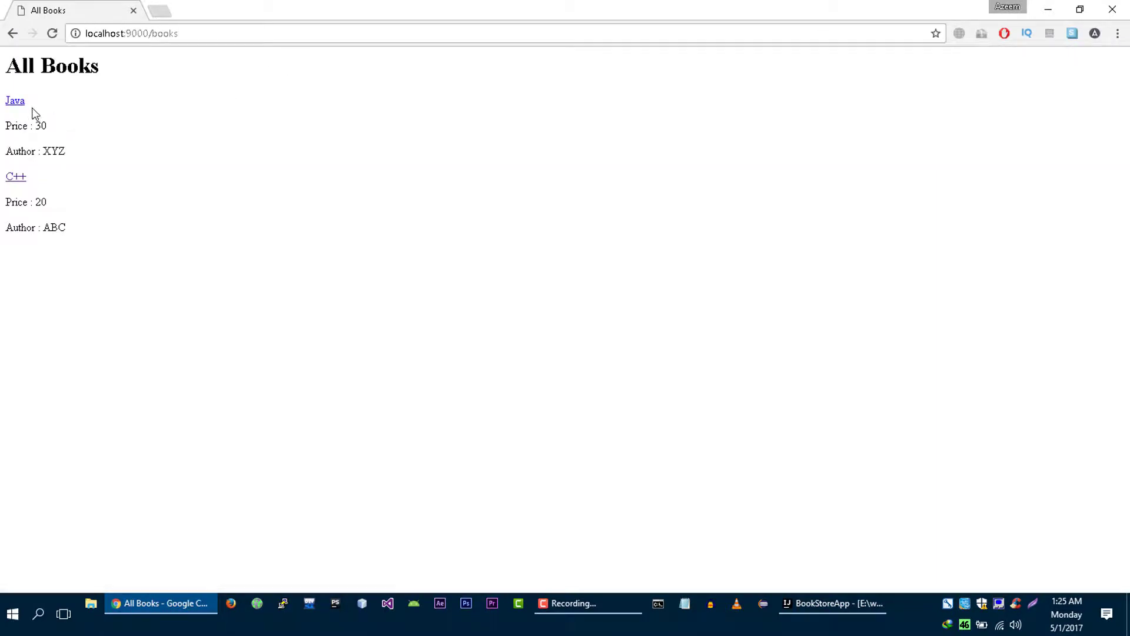
pyautogui.click(14, 100)
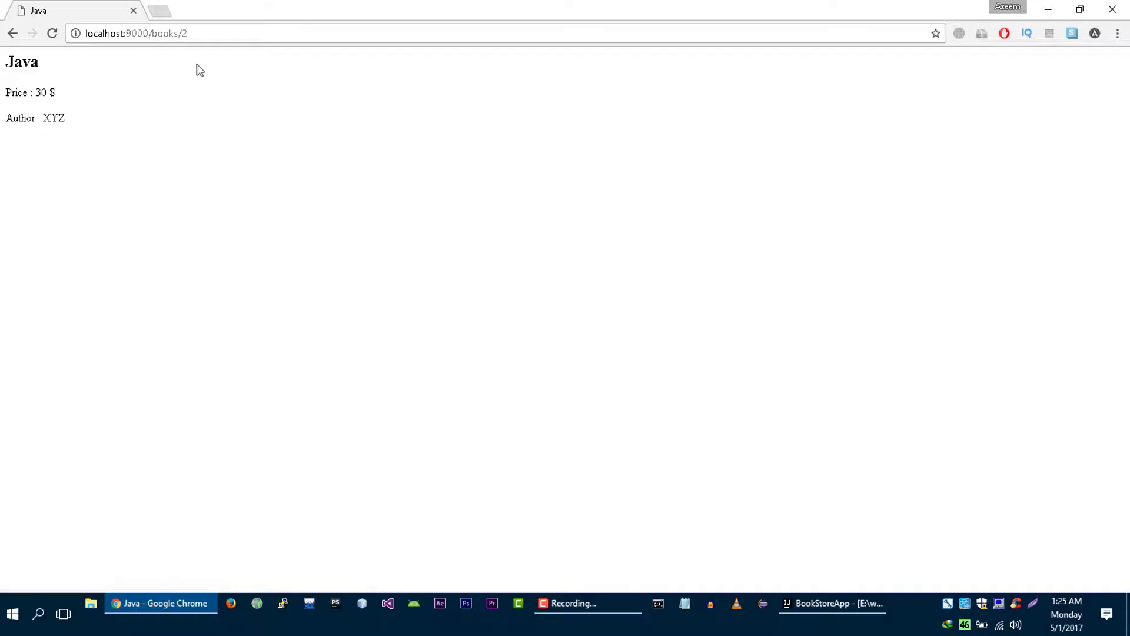
pyautogui.click(12, 33)
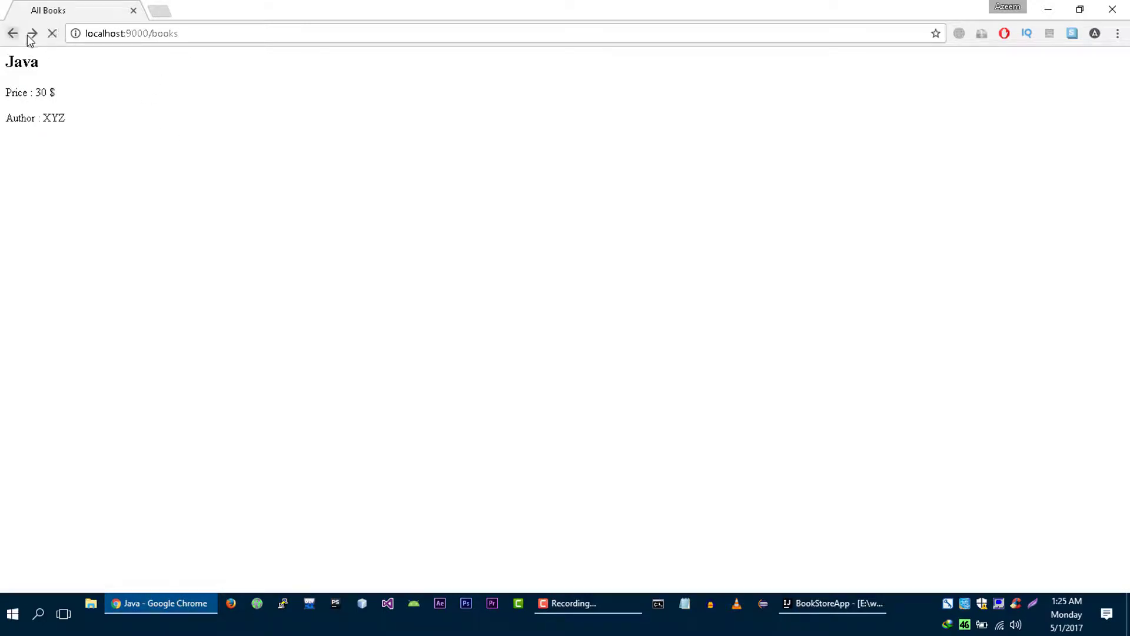
pyautogui.click(12, 33)
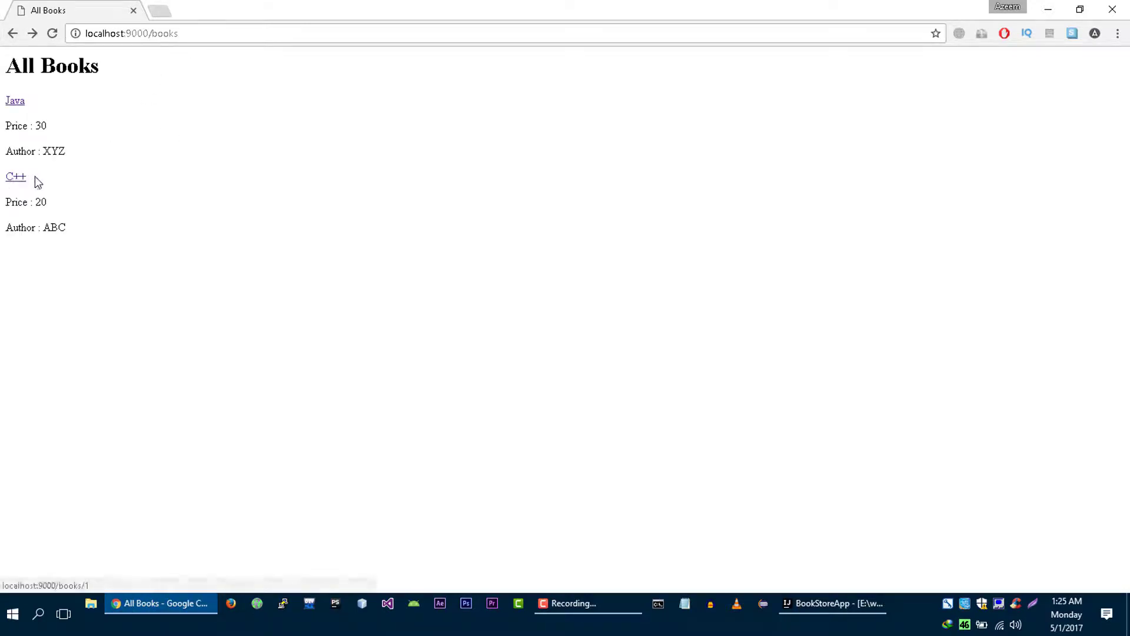
pyautogui.click(16, 177)
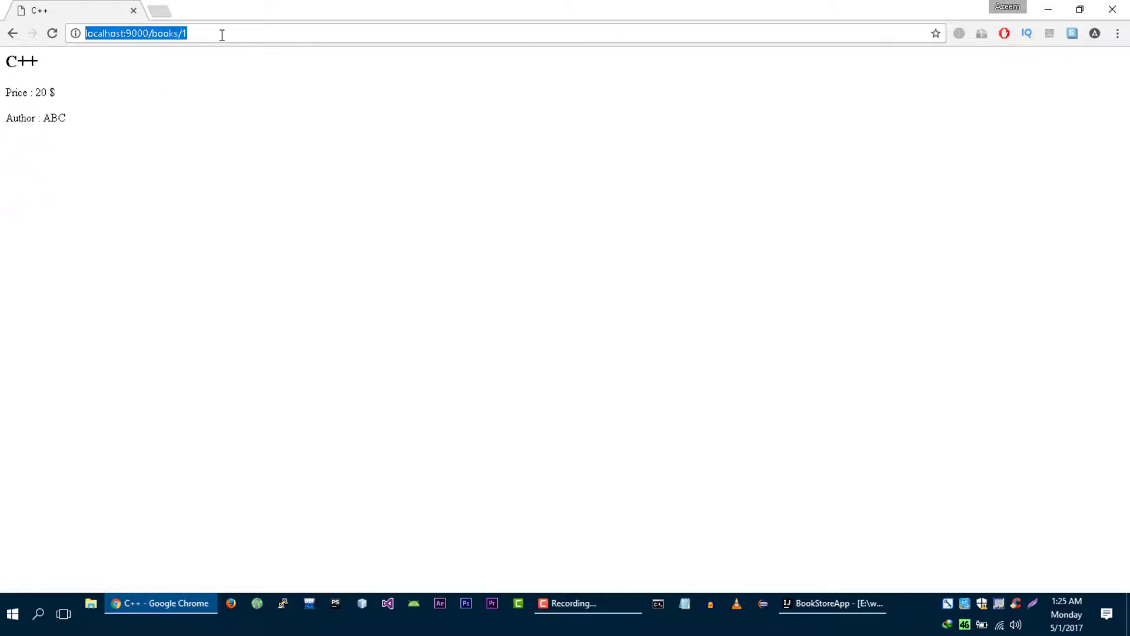
pyautogui.moveTo(6, 93); pyautogui.dragTo(65, 118)
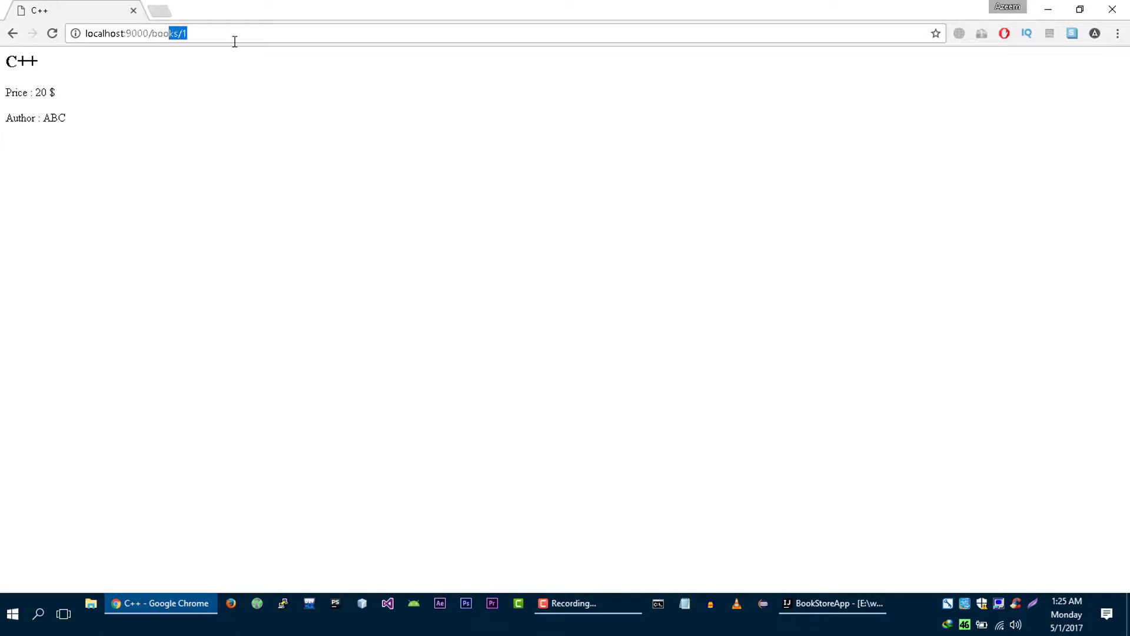
pyautogui.click(832, 603)
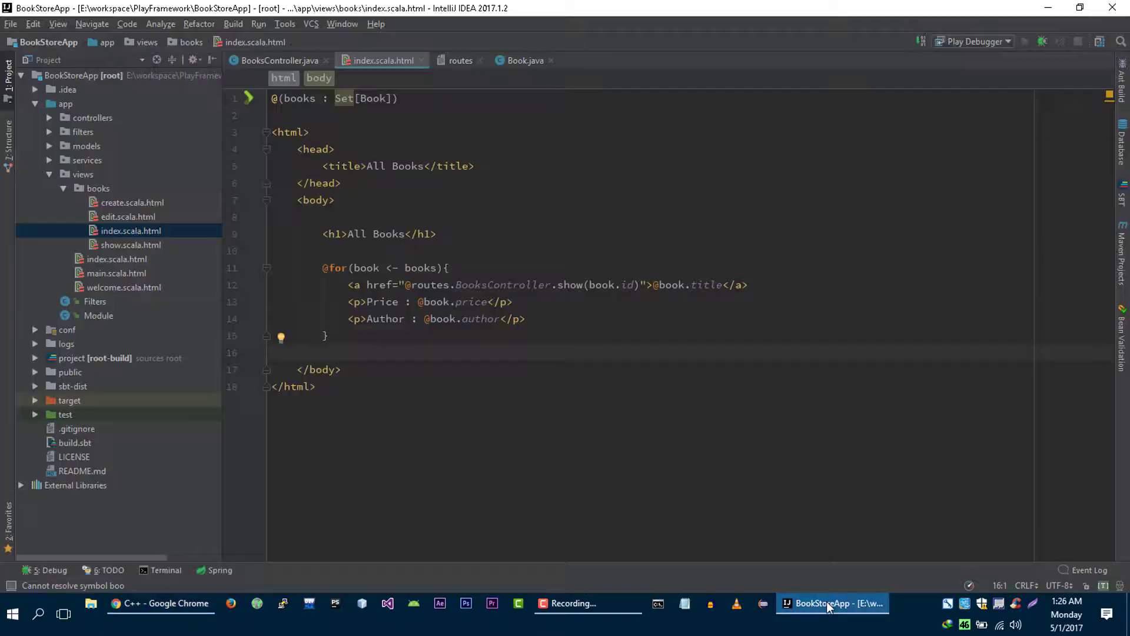
# Inspect the GET /books/:id route in routes, then return to BooksController's show method.
pyautogui.click(460, 61)
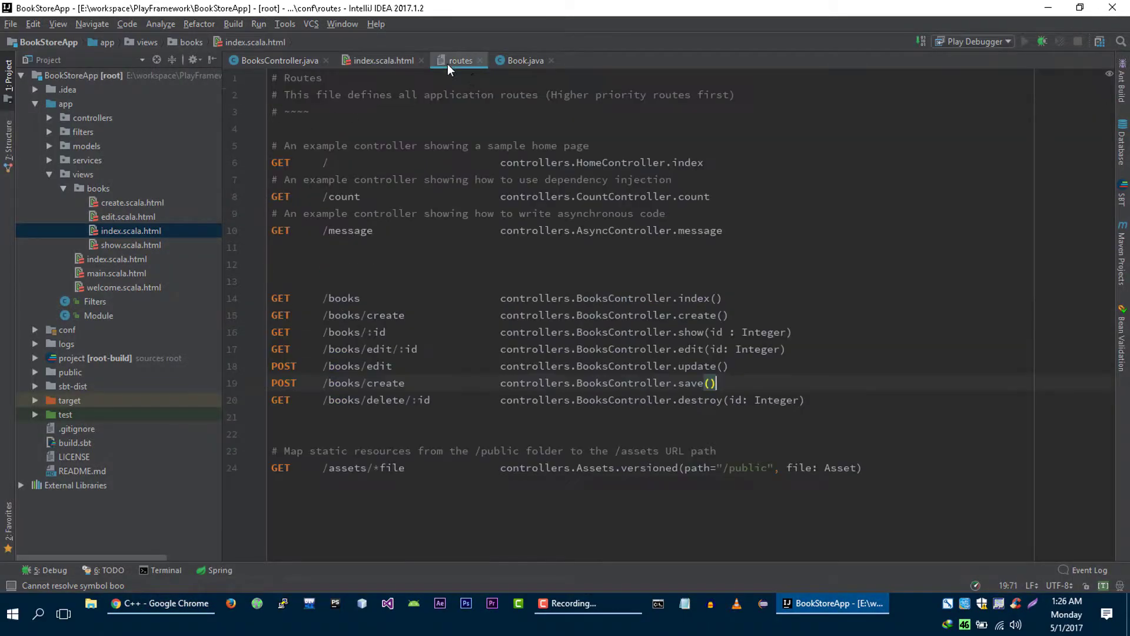
pyautogui.doubleClick(353, 331)
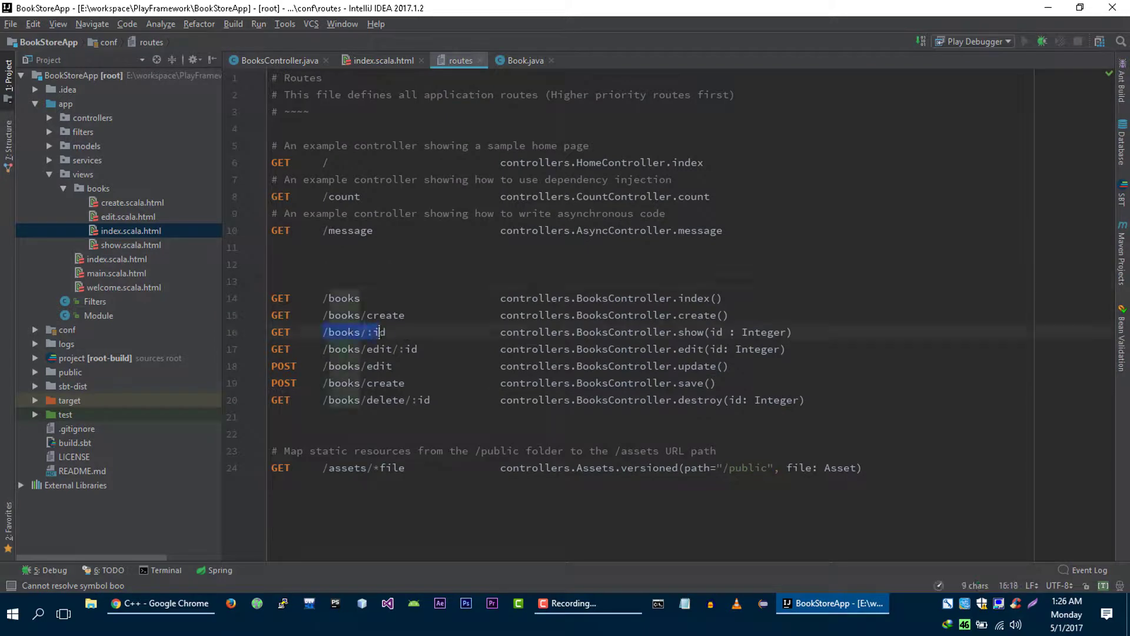
pyautogui.click(372, 332)
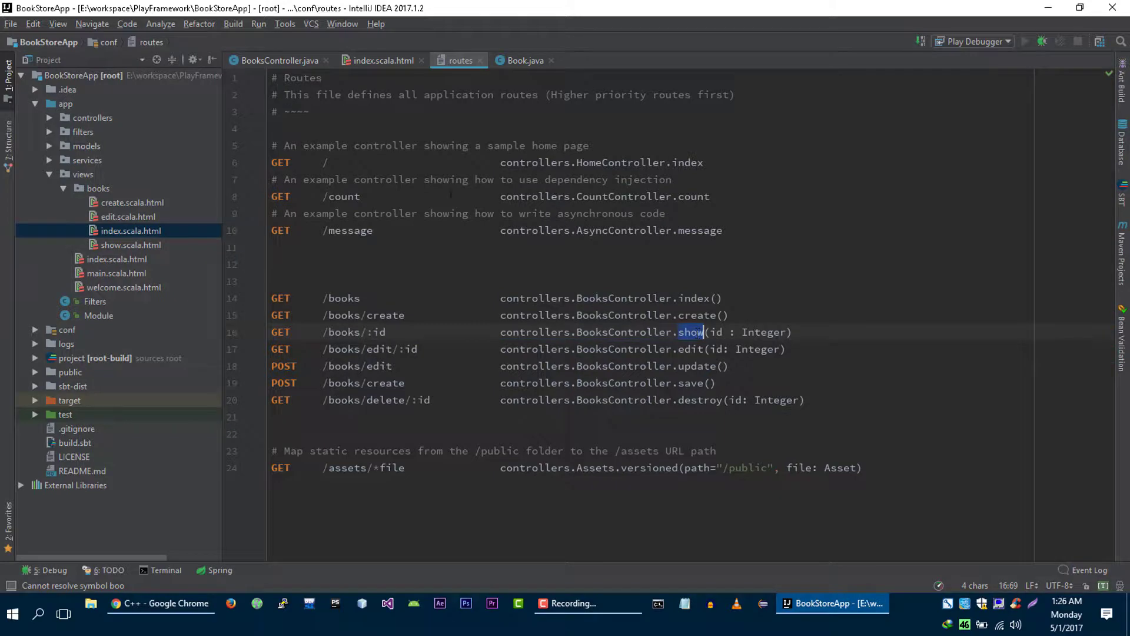
pyautogui.click(279, 60)
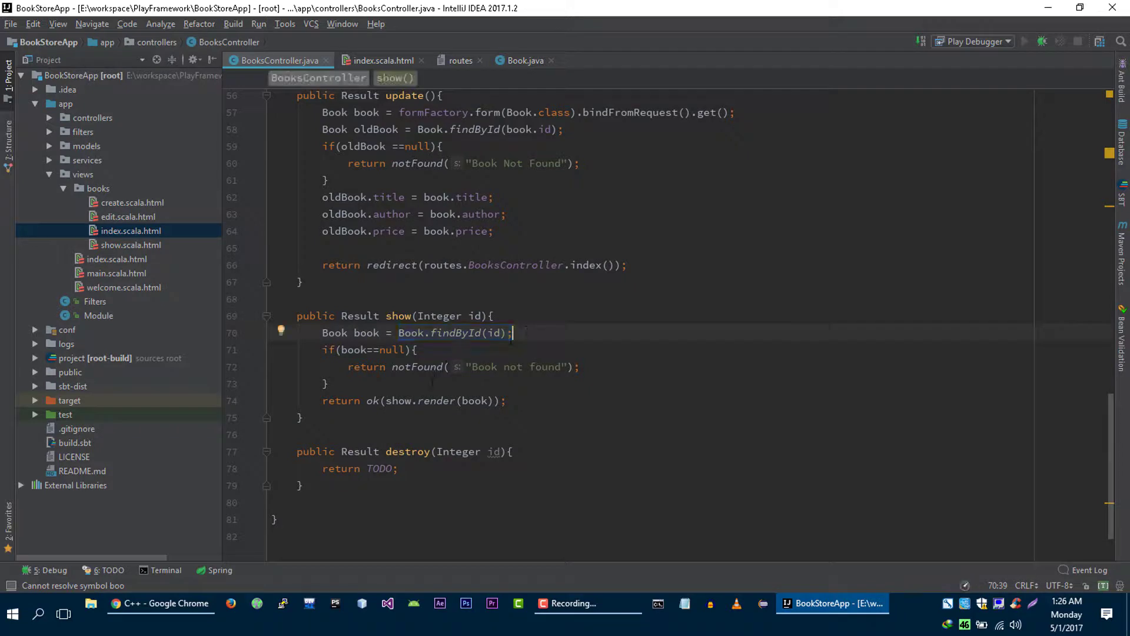
pyautogui.moveTo(449, 404)
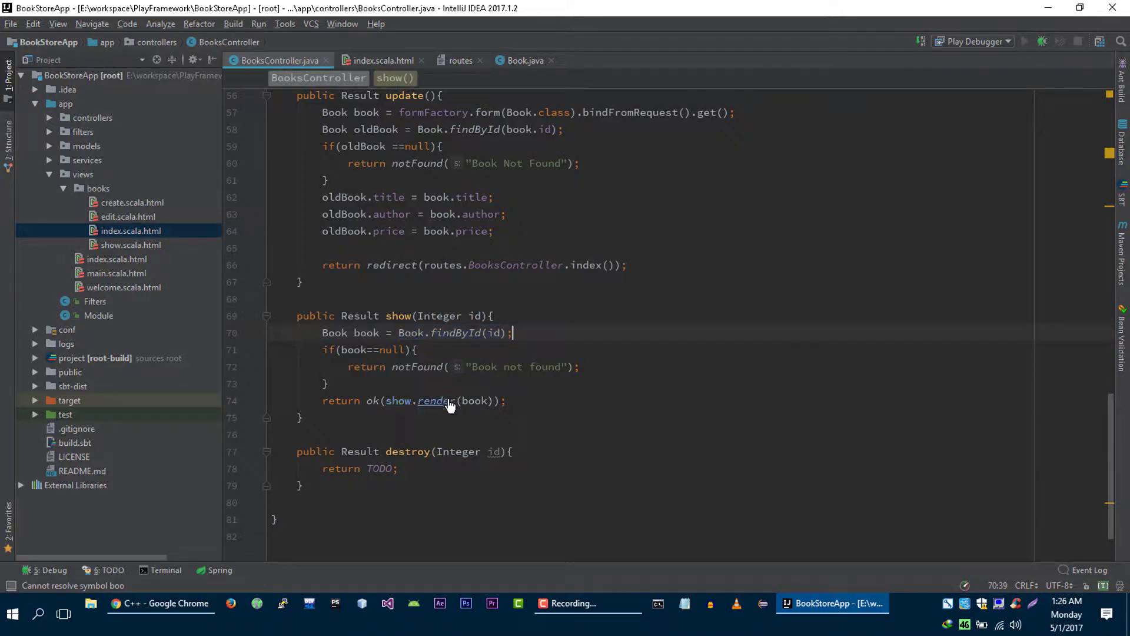
pyautogui.moveTo(407, 401)
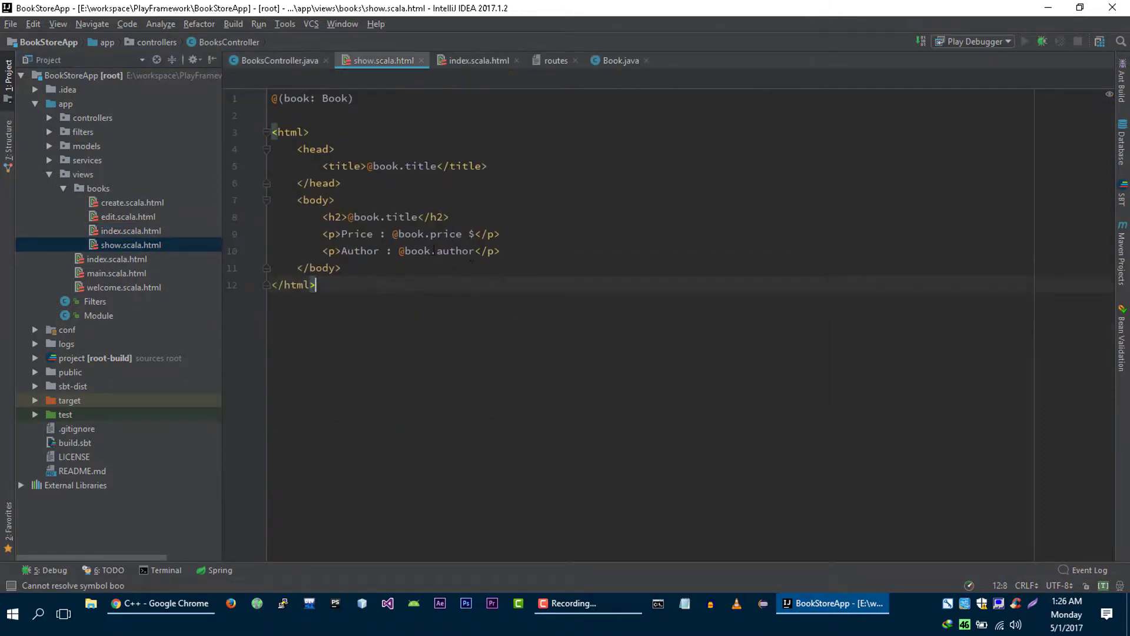
# Review the show.scala.html template, then go back to BooksController's unfinished destroy method.
pyautogui.press('ctrl+a')
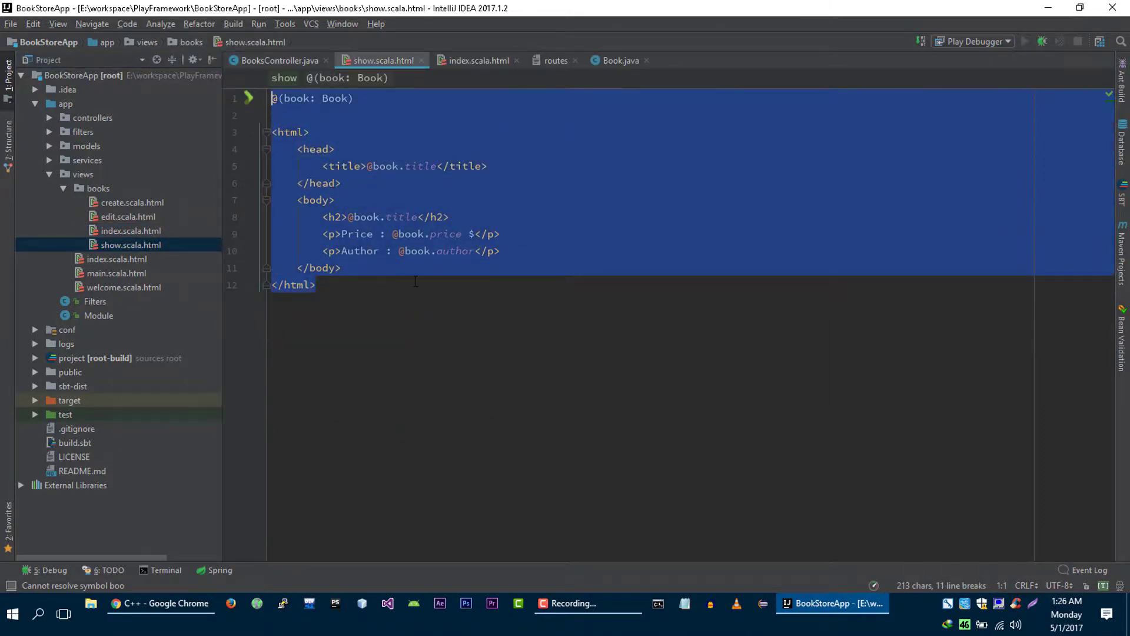
pyautogui.click(315, 285)
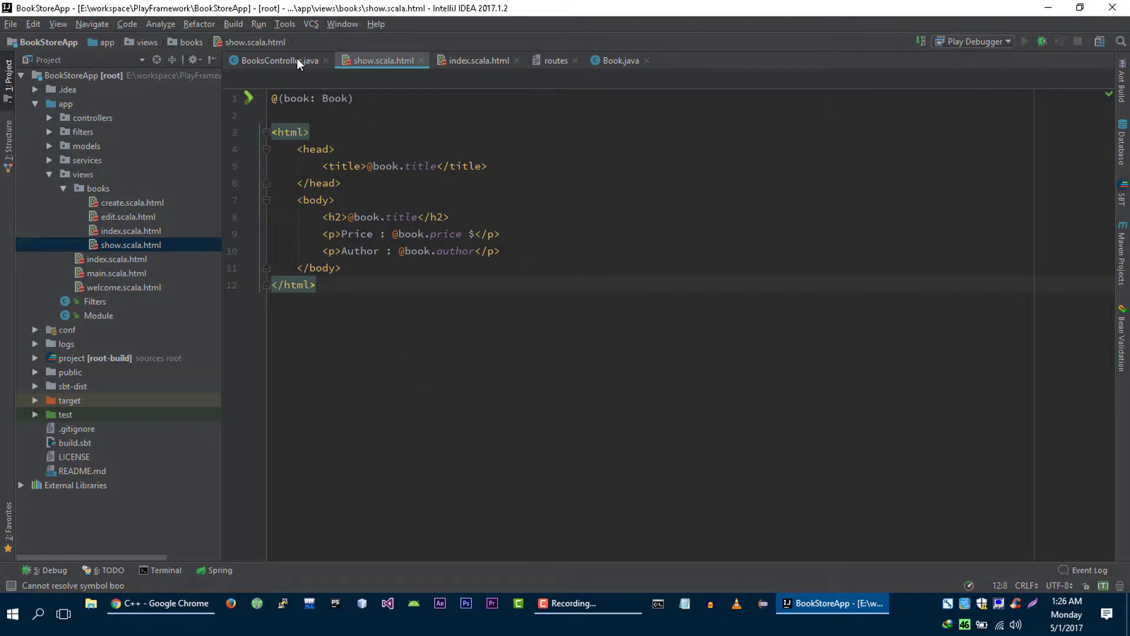
pyautogui.click(277, 60)
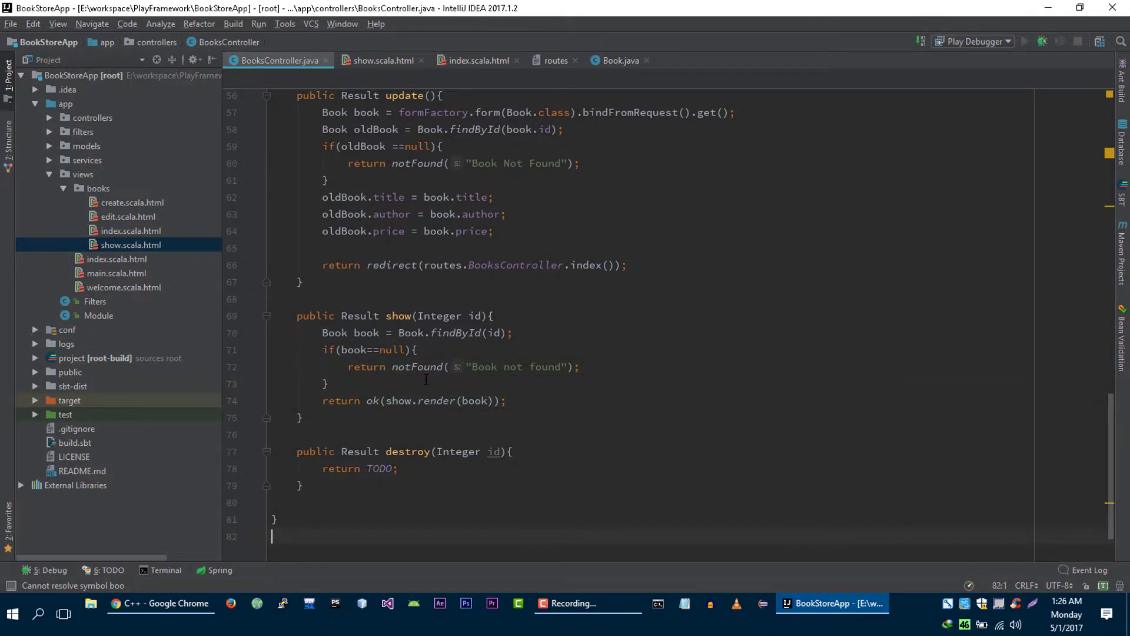
pyautogui.click(511, 451)
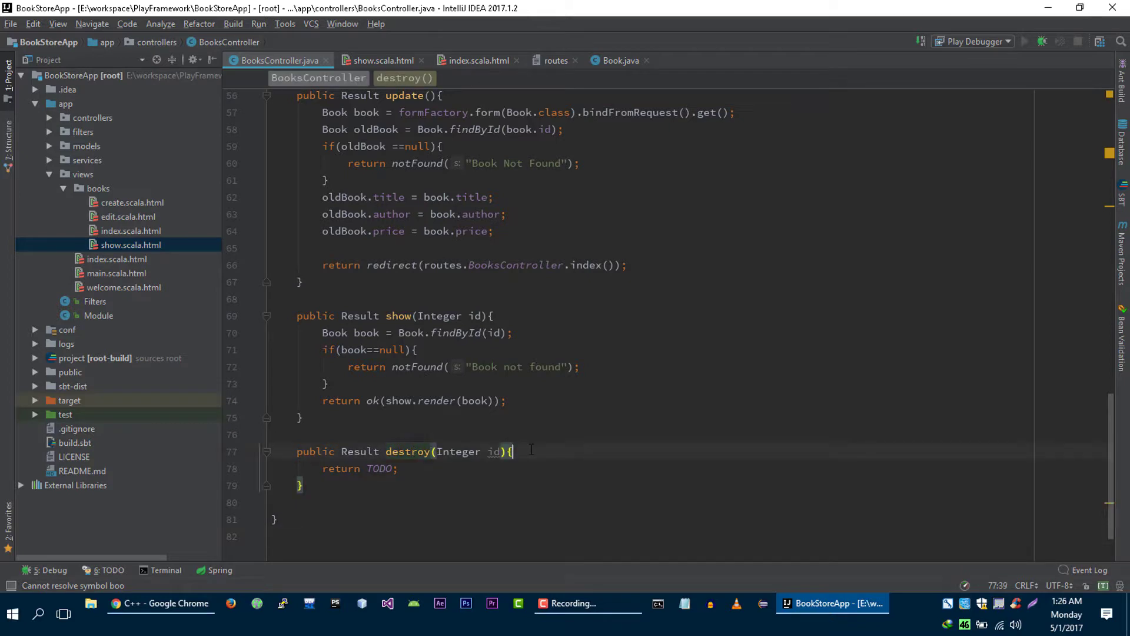